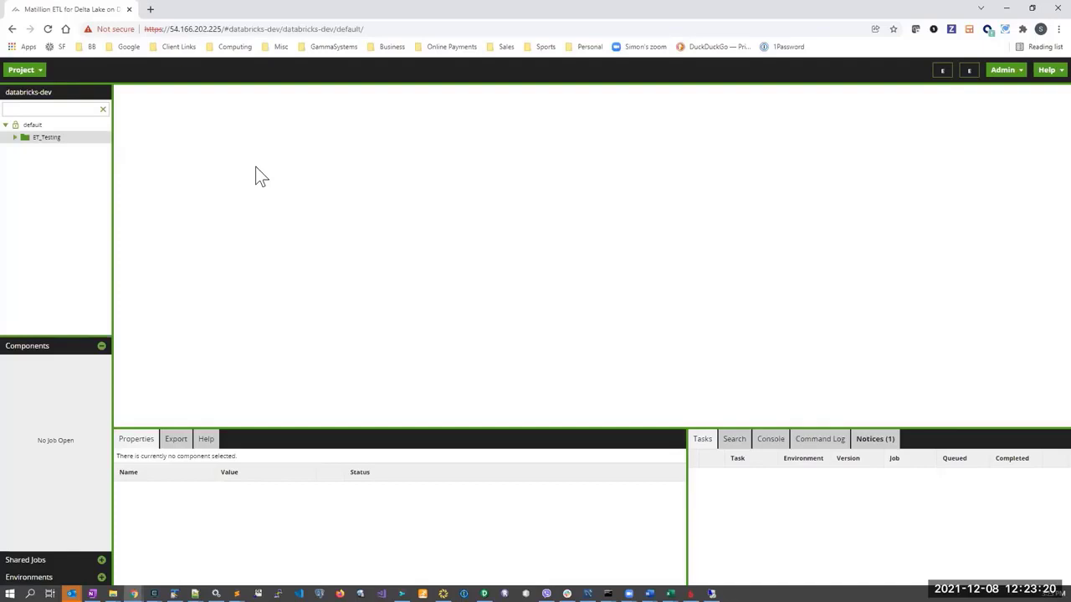
pyautogui.moveTo(161, 152)
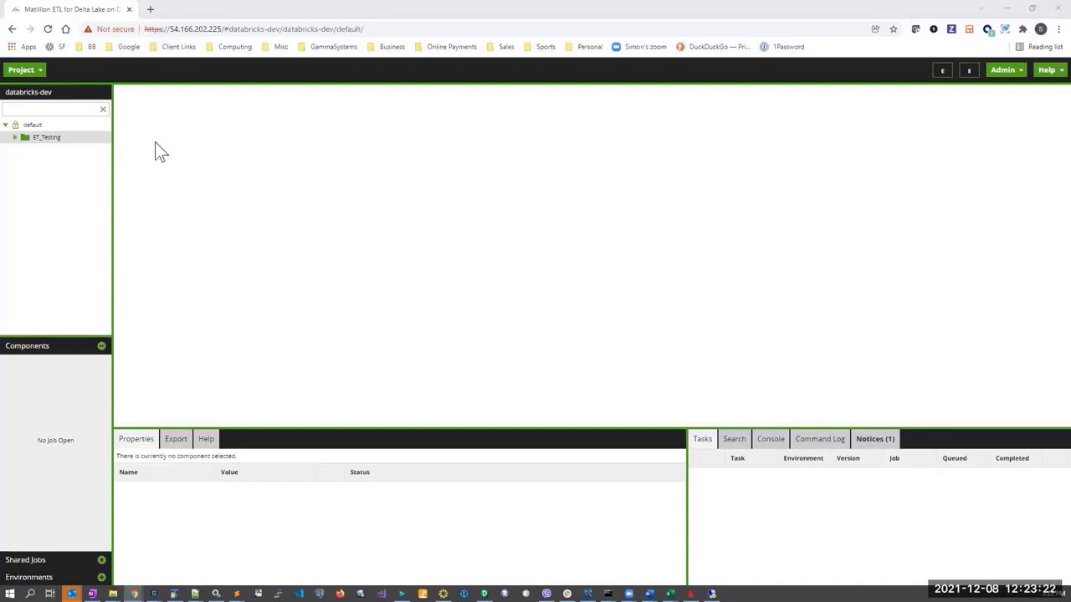
pyautogui.moveTo(725, 437)
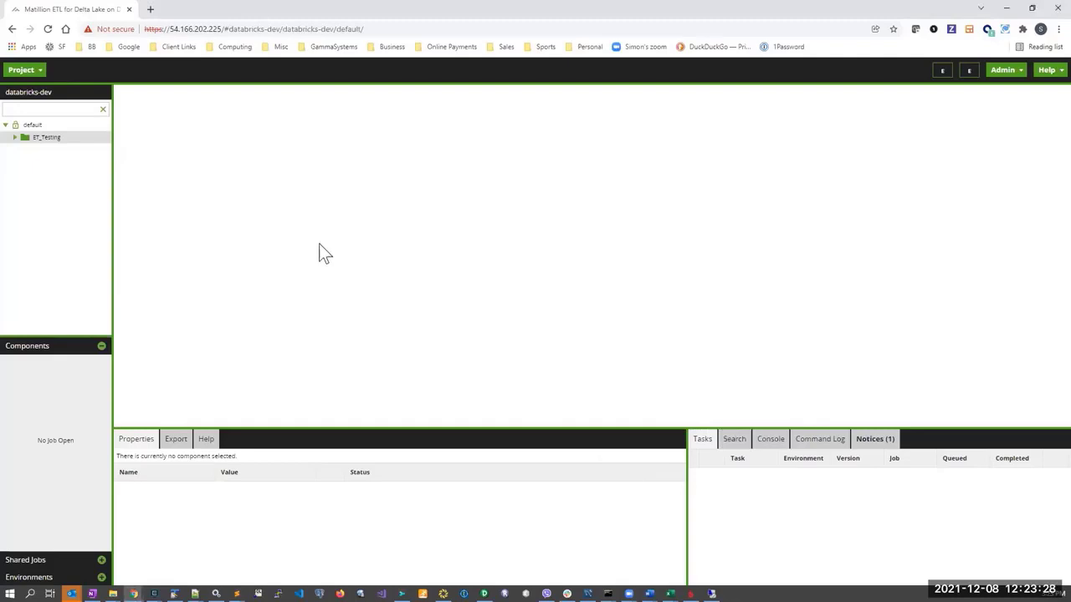
pyautogui.moveTo(316, 253)
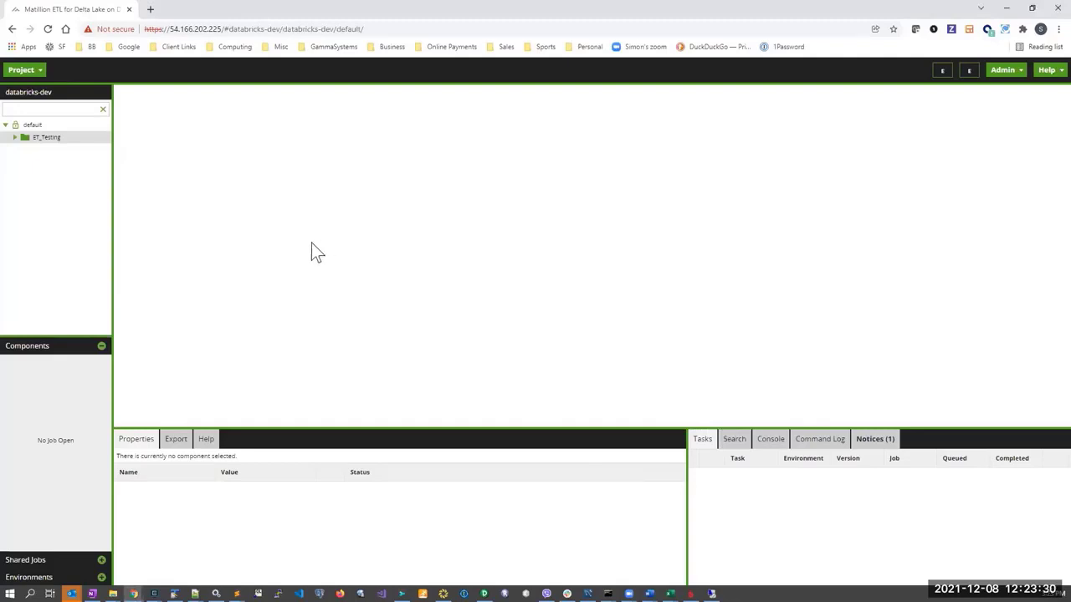
pyautogui.moveTo(610, 341)
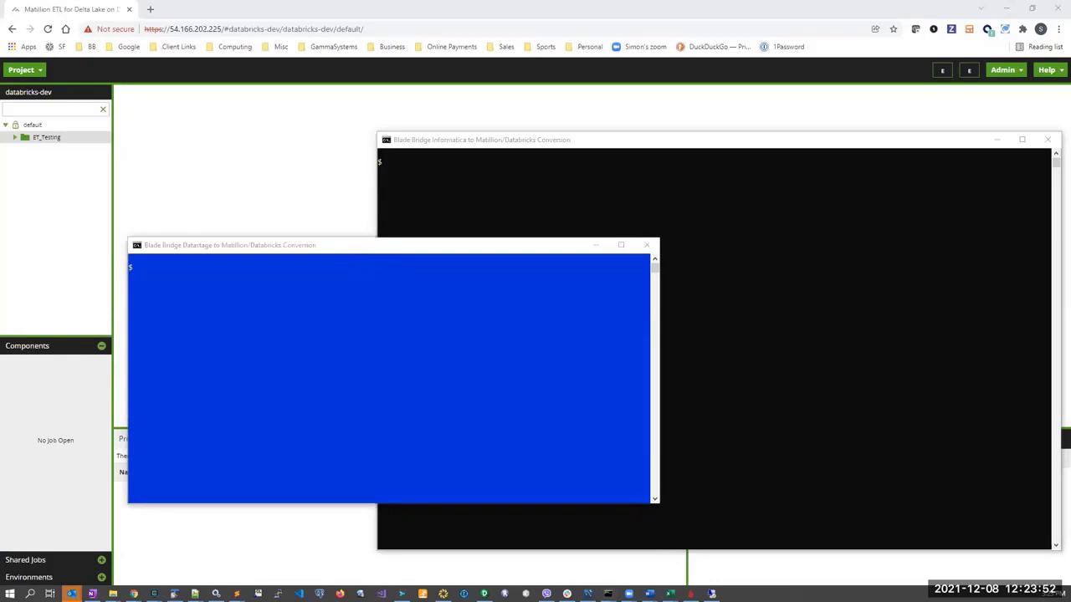
pyautogui.moveTo(15, 302)
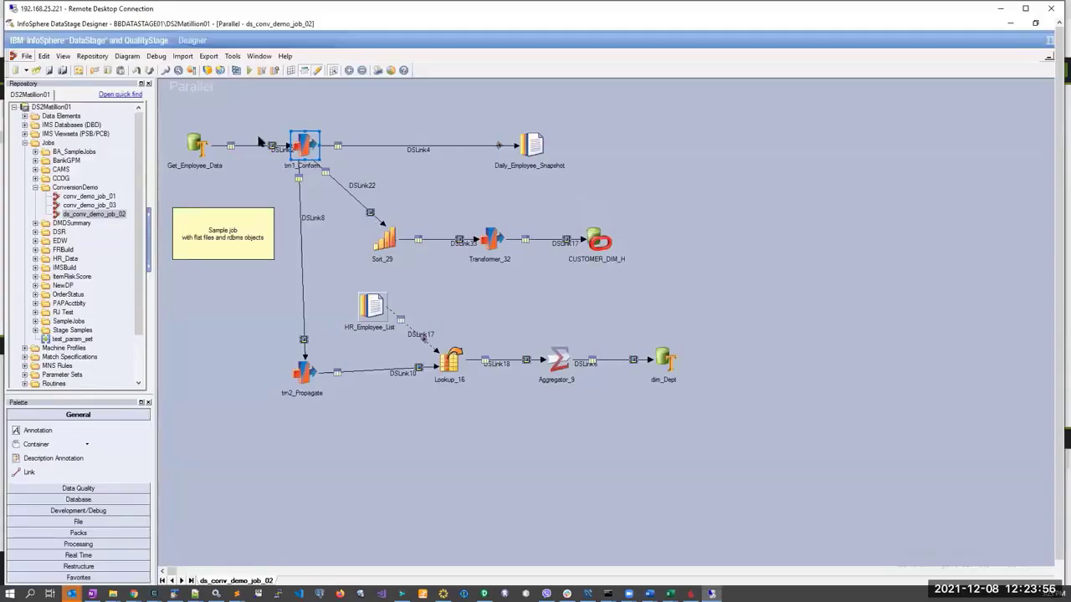
pyautogui.moveTo(220, 133)
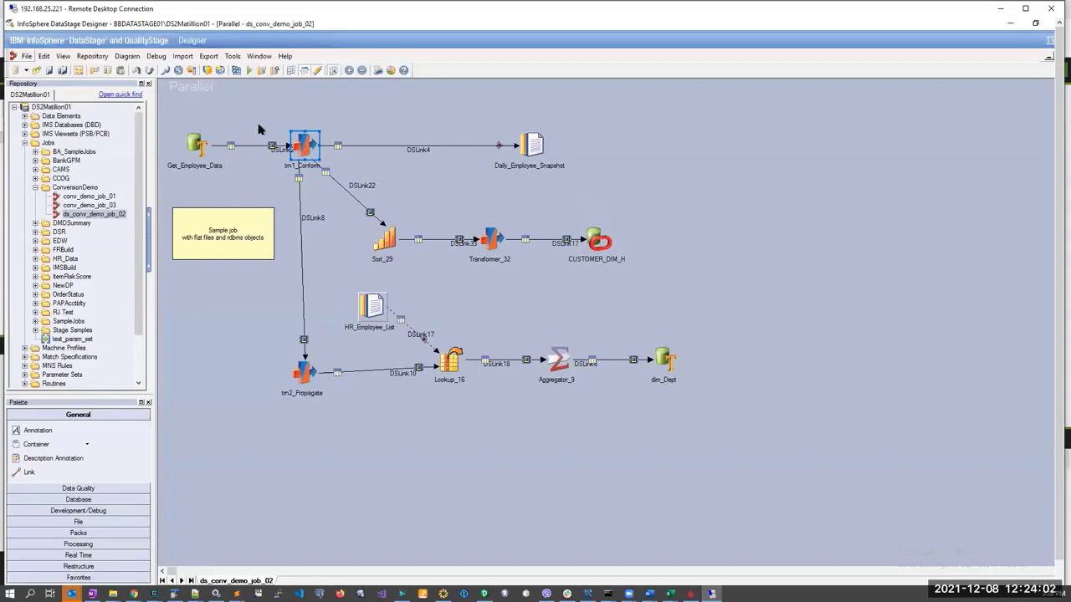
pyautogui.moveTo(220, 144)
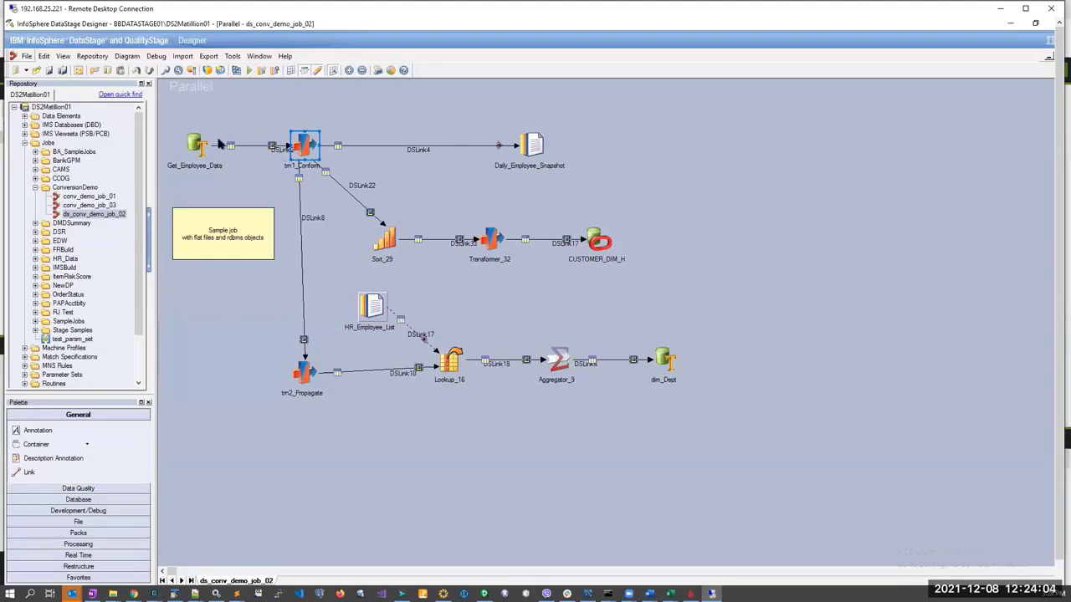
pyautogui.moveTo(201, 132)
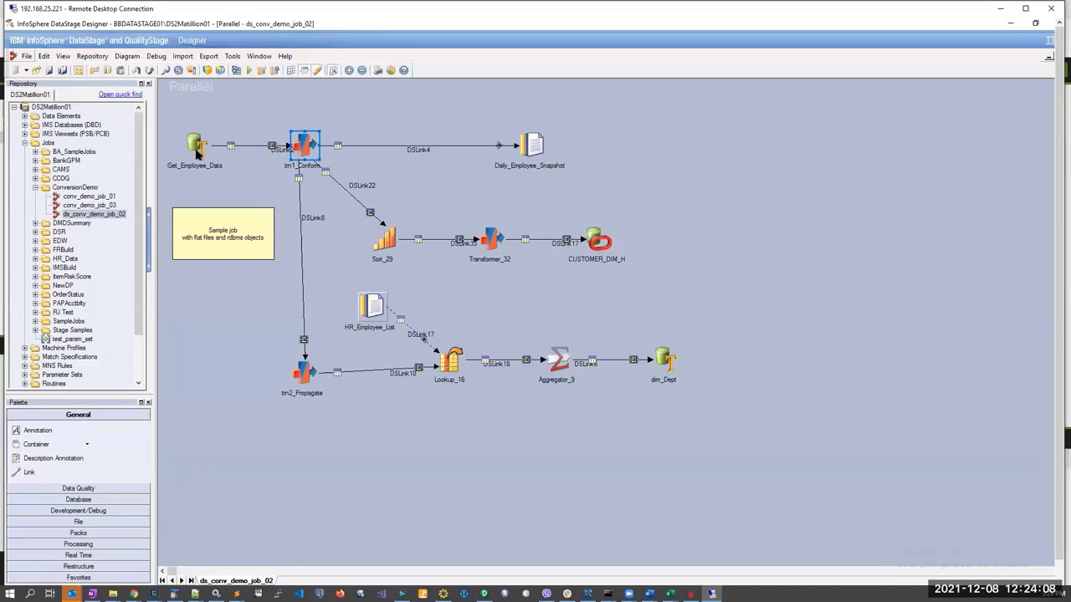
# Select the Get_Employee_Data source and HR_Employee_List stages in ds_conv_demo_job_02.
pyautogui.click(198, 146)
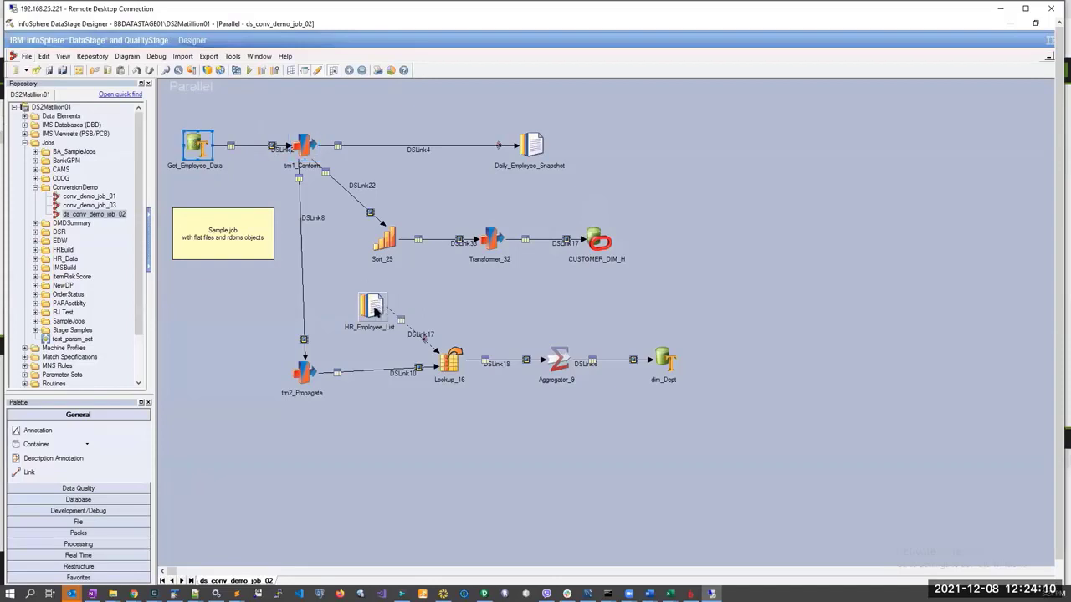
pyautogui.click(304, 147)
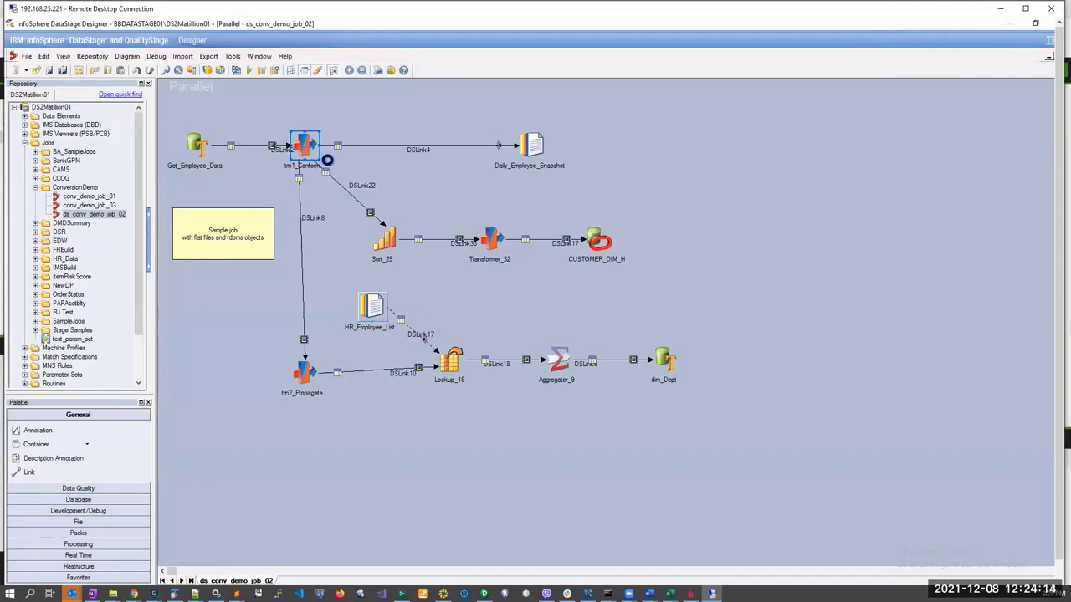
pyautogui.doubleClick(304, 145)
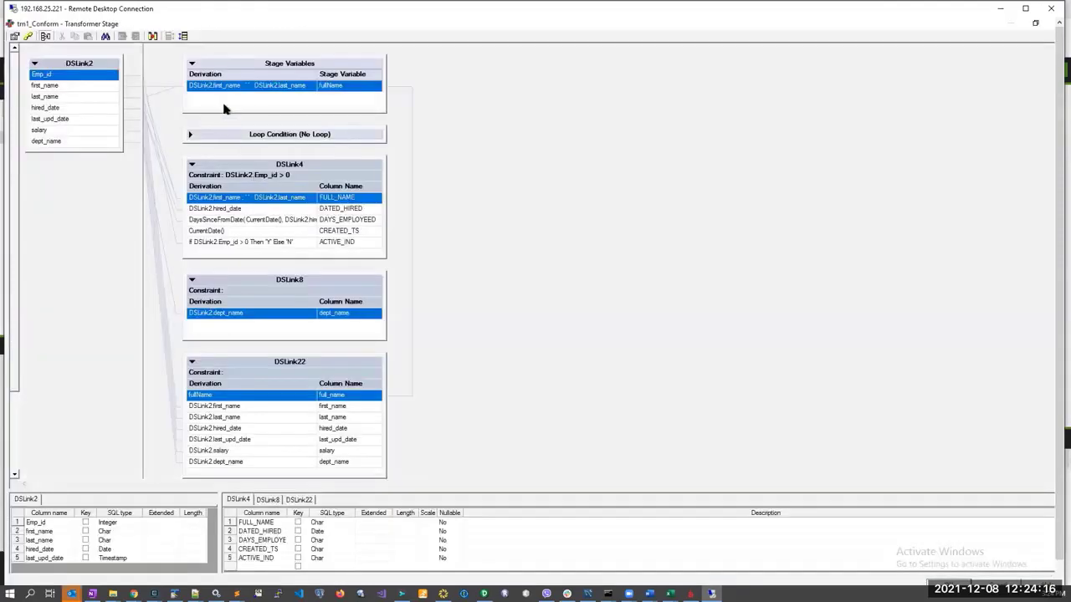
pyautogui.moveTo(224, 203)
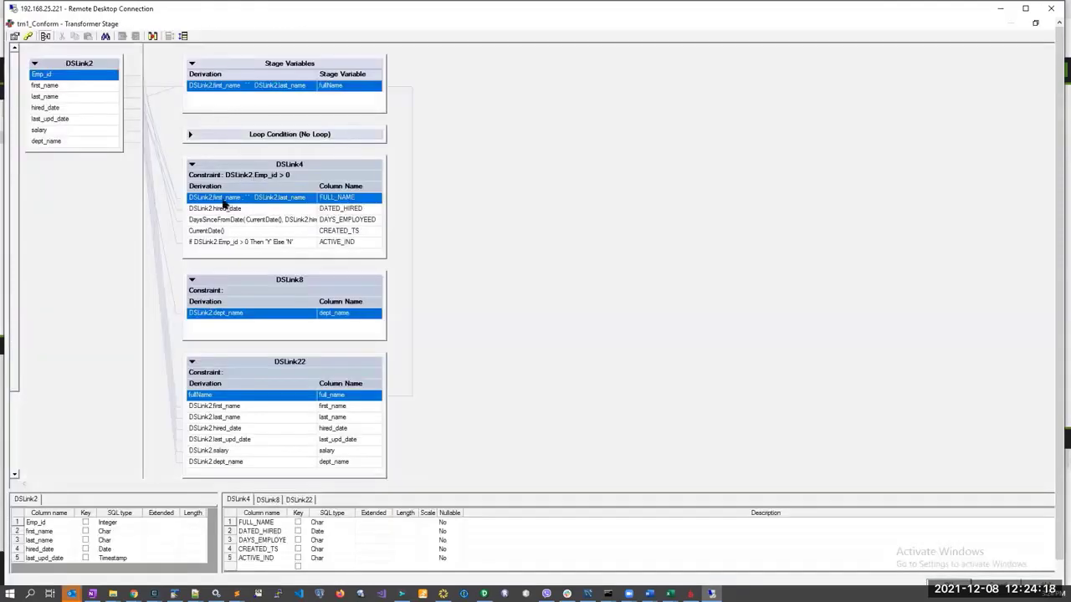
pyautogui.click(251, 220)
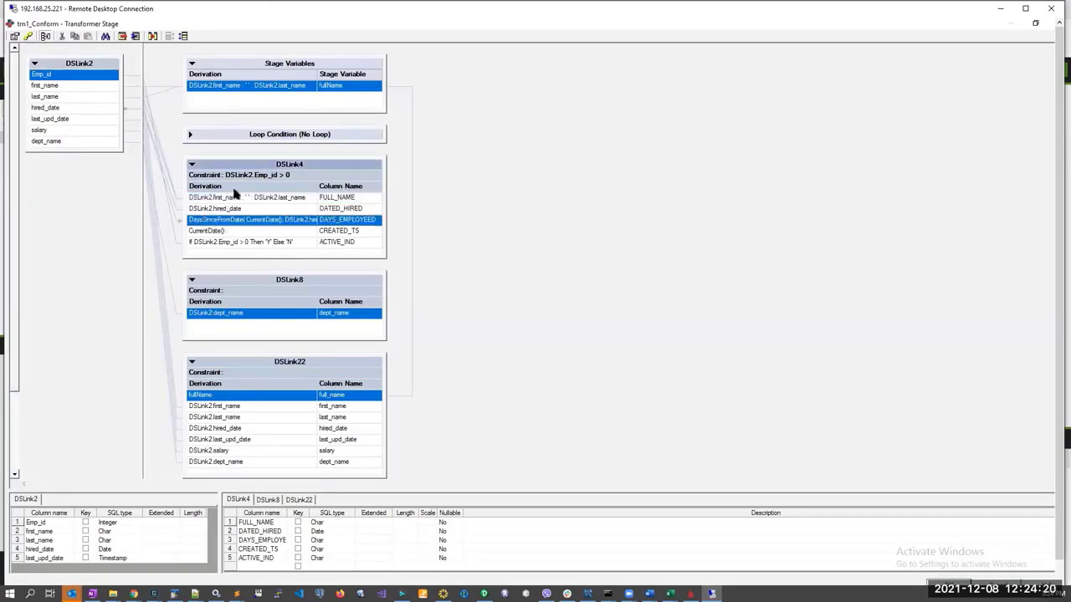
pyautogui.moveTo(247, 175)
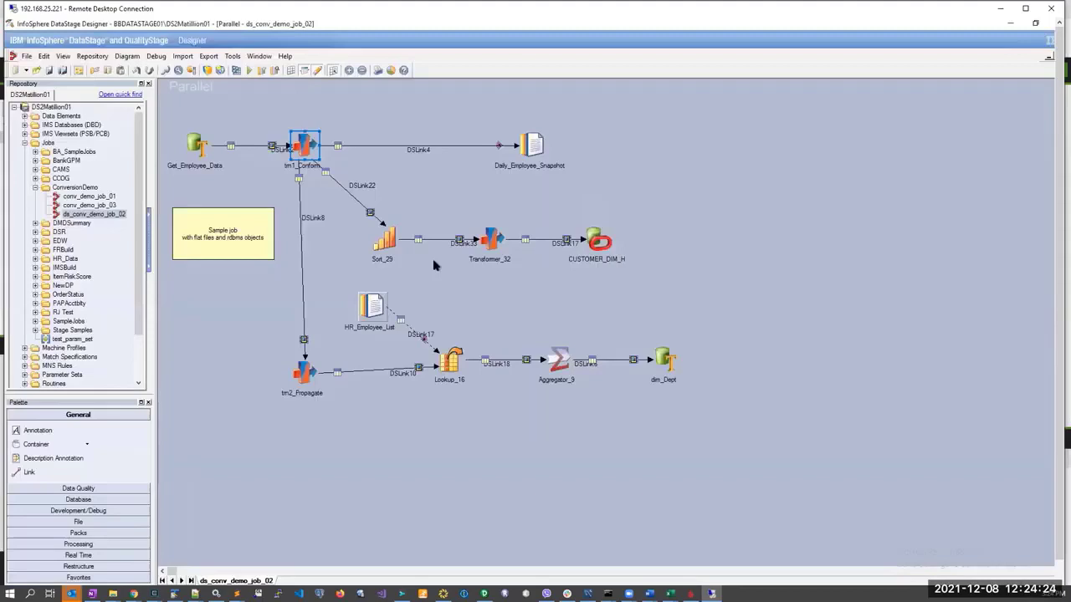
pyautogui.click(558, 358)
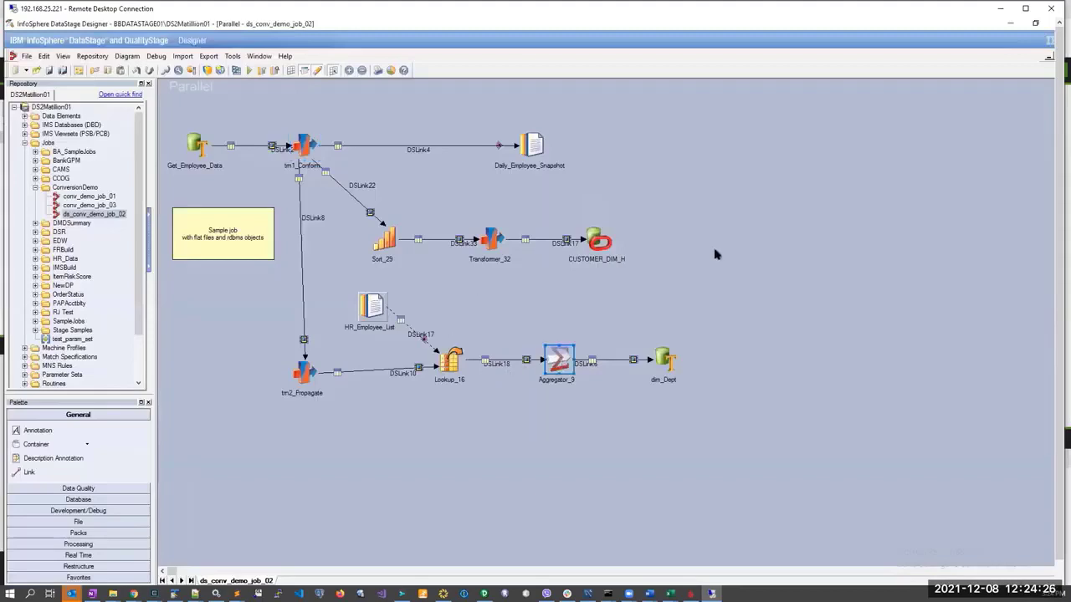
pyautogui.moveTo(246, 110)
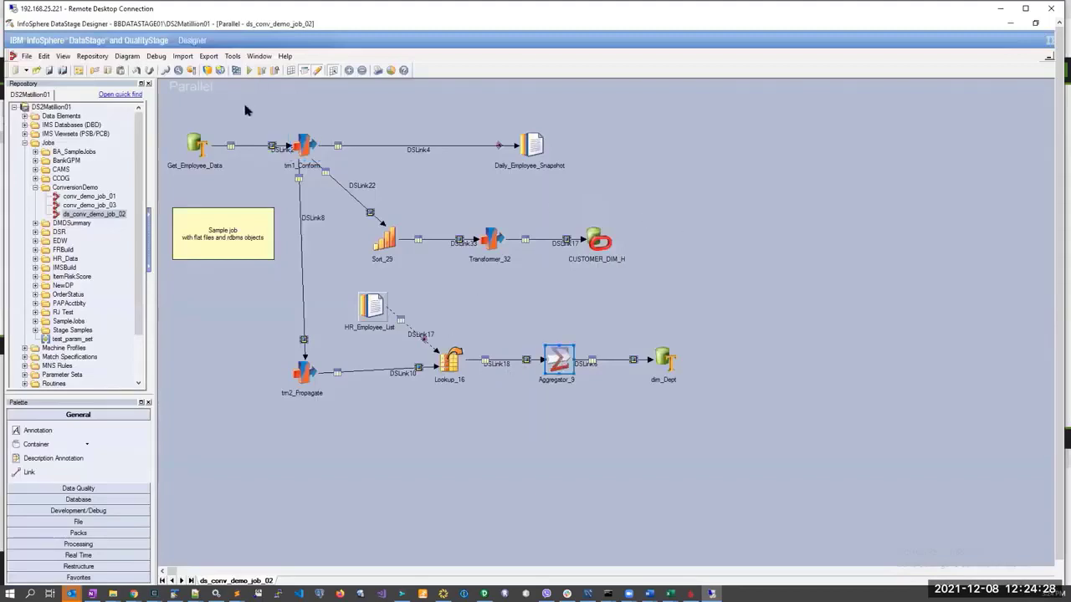
pyautogui.moveTo(258, 90)
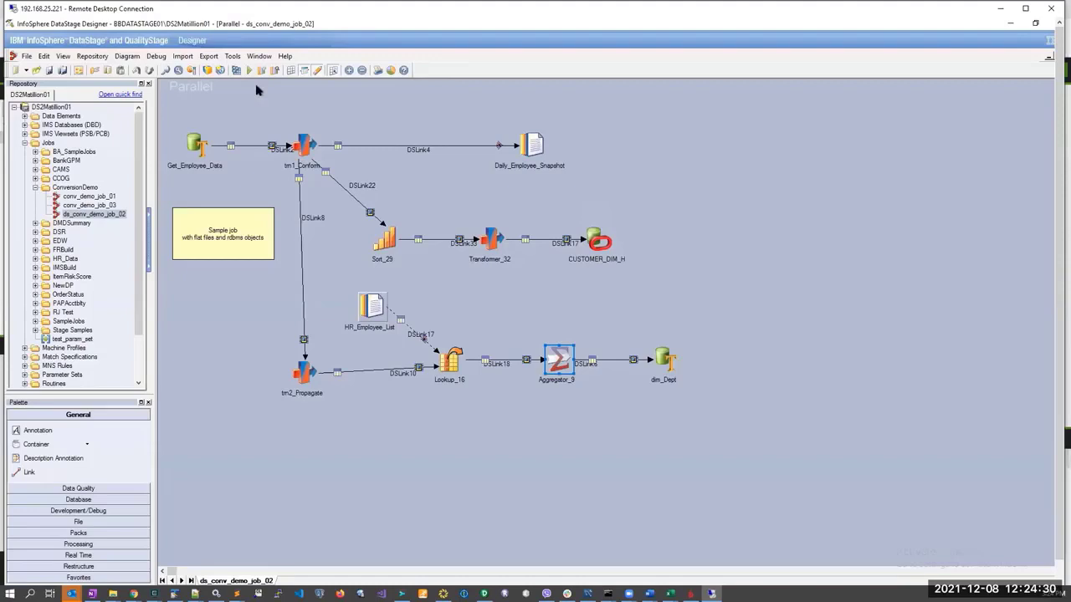
pyautogui.moveTo(274, 67)
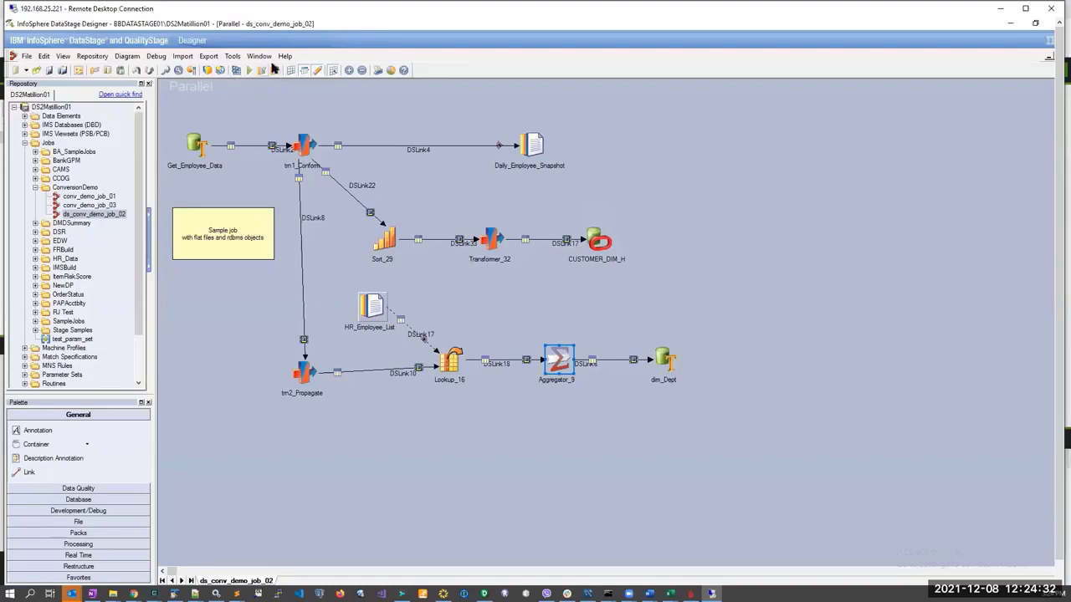
pyautogui.moveTo(357, 115)
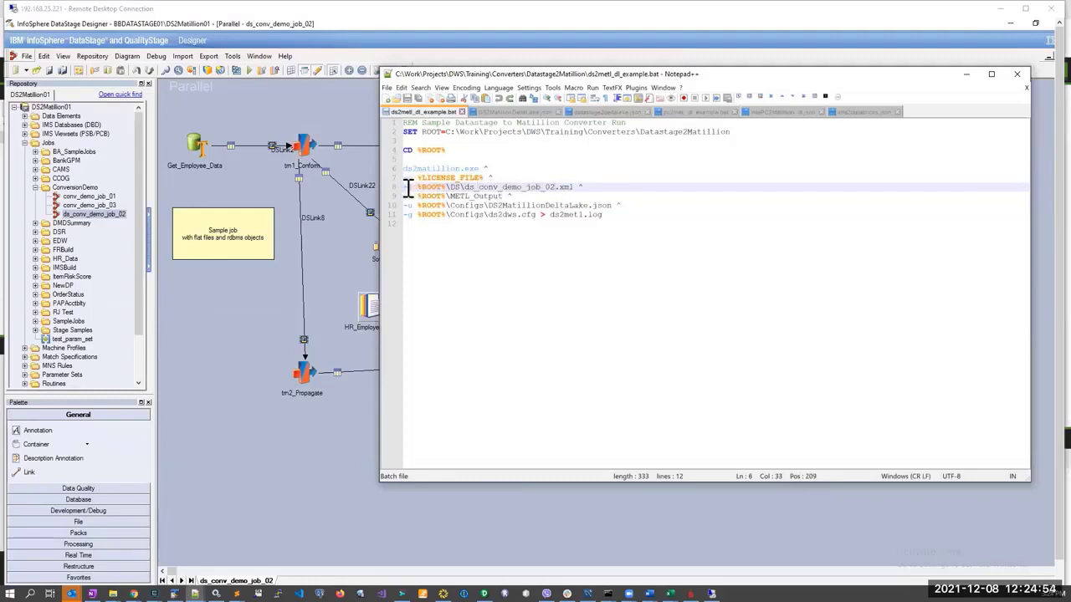
# View the ds2metl_dl_example.bat script with its SET ROOT and ds2matillion.exe lines.
pyautogui.click(492, 187)
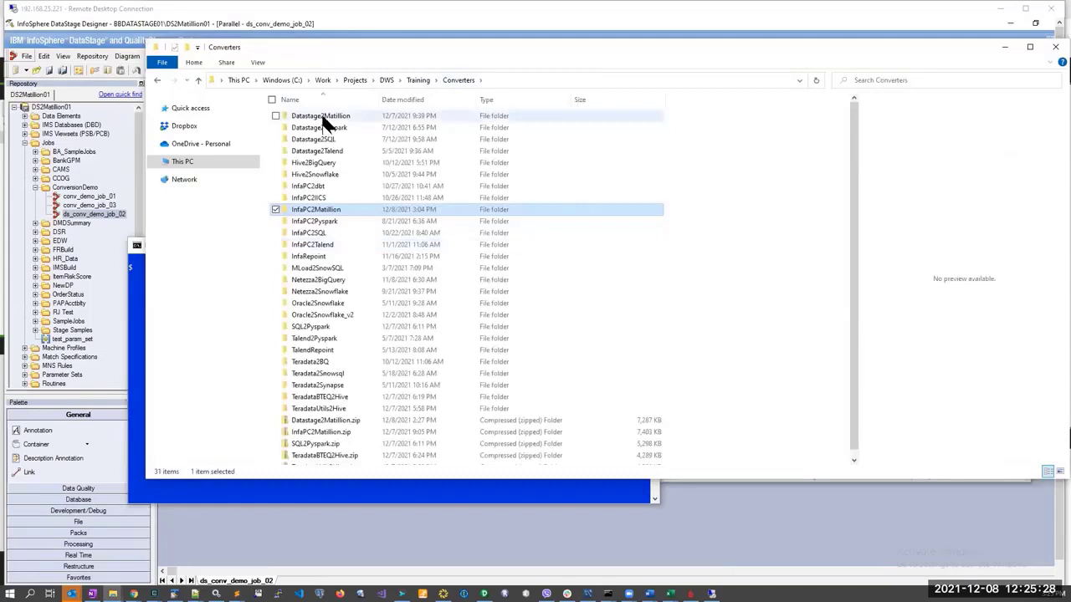
# Open the Datastage2Matillion folder and select the generated Matillion JSON job file.
pyautogui.click(320, 116)
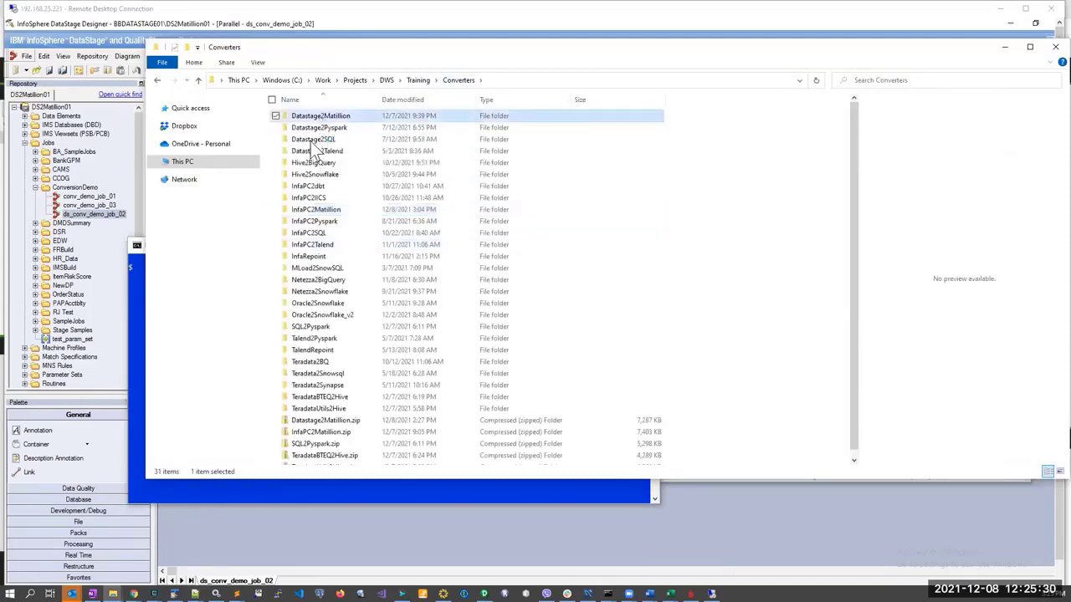
pyautogui.doubleClick(320, 116)
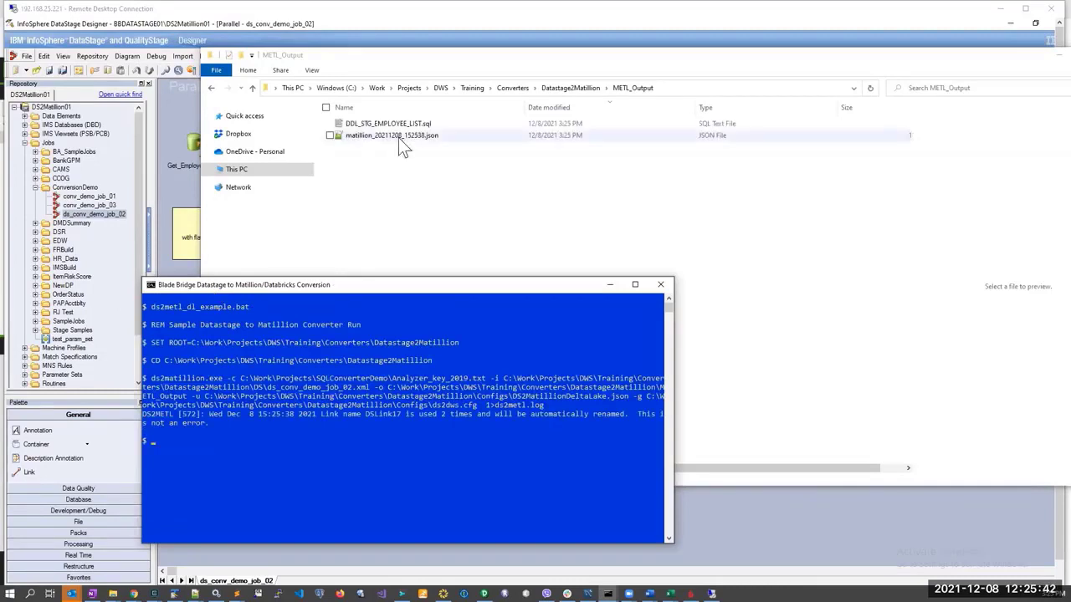
pyautogui.click(391, 135)
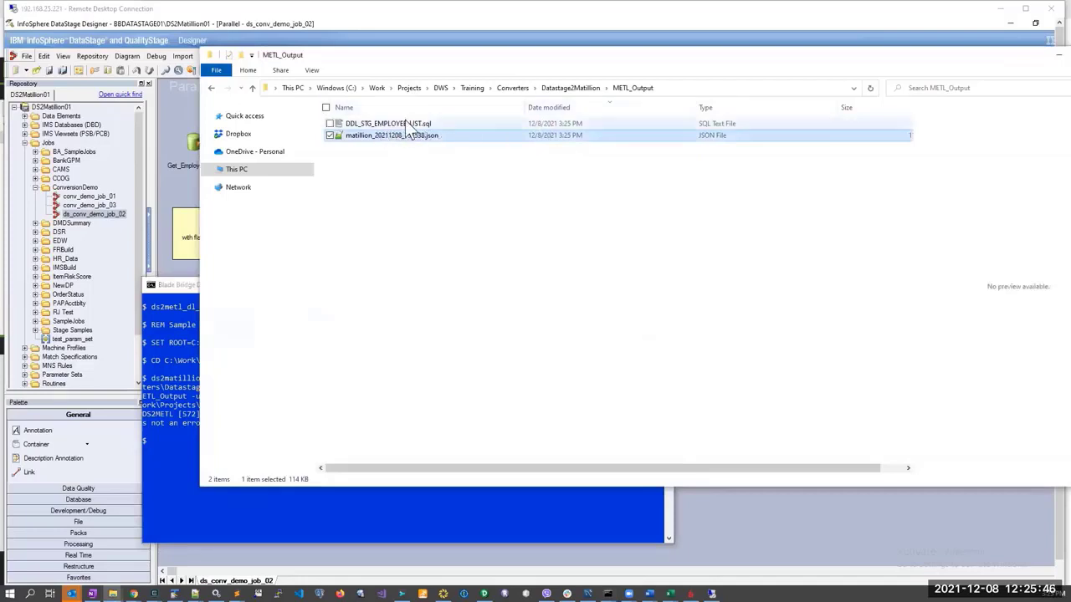
pyautogui.click(387, 123)
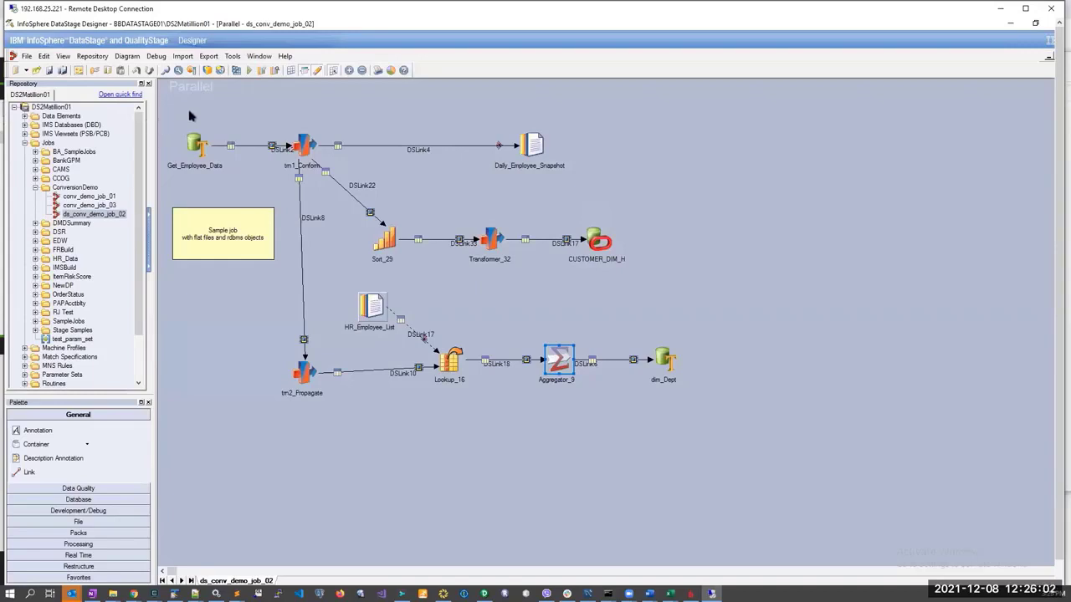
pyautogui.moveTo(221, 112)
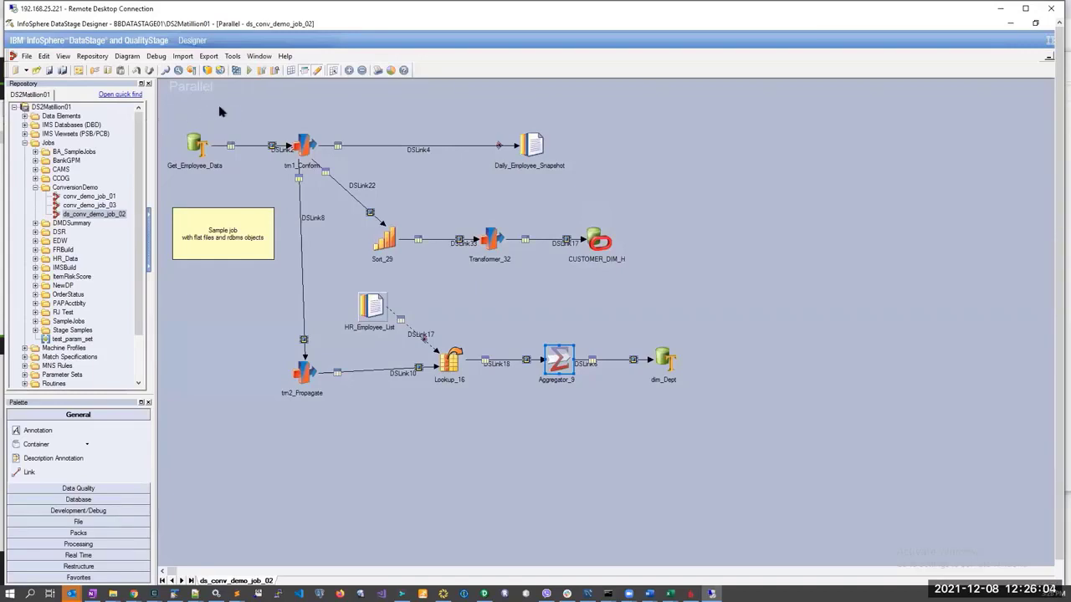
pyautogui.moveTo(228, 111)
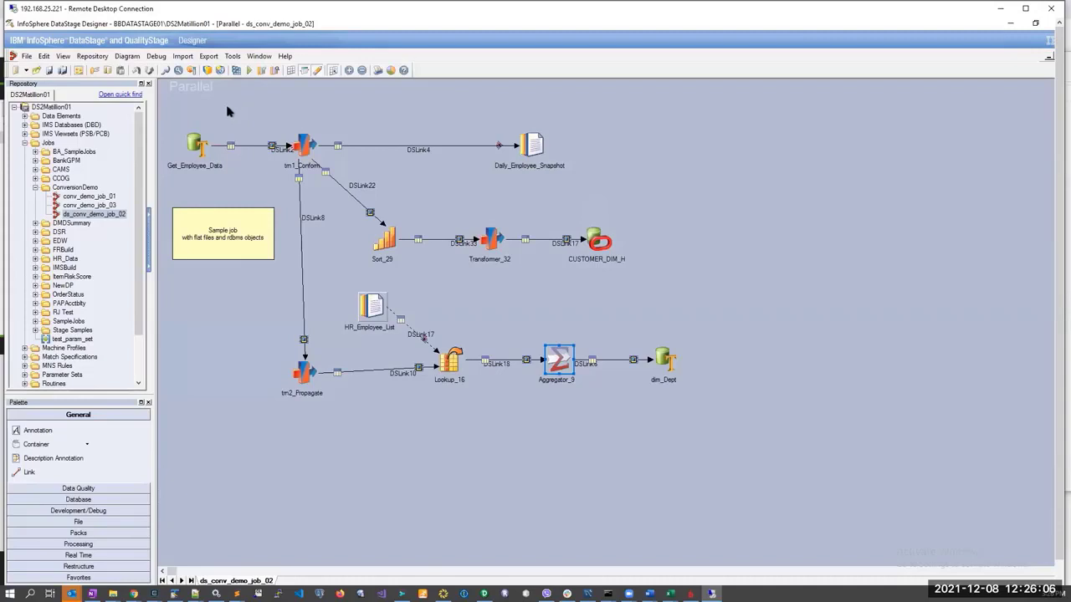
pyautogui.moveTo(255, 112)
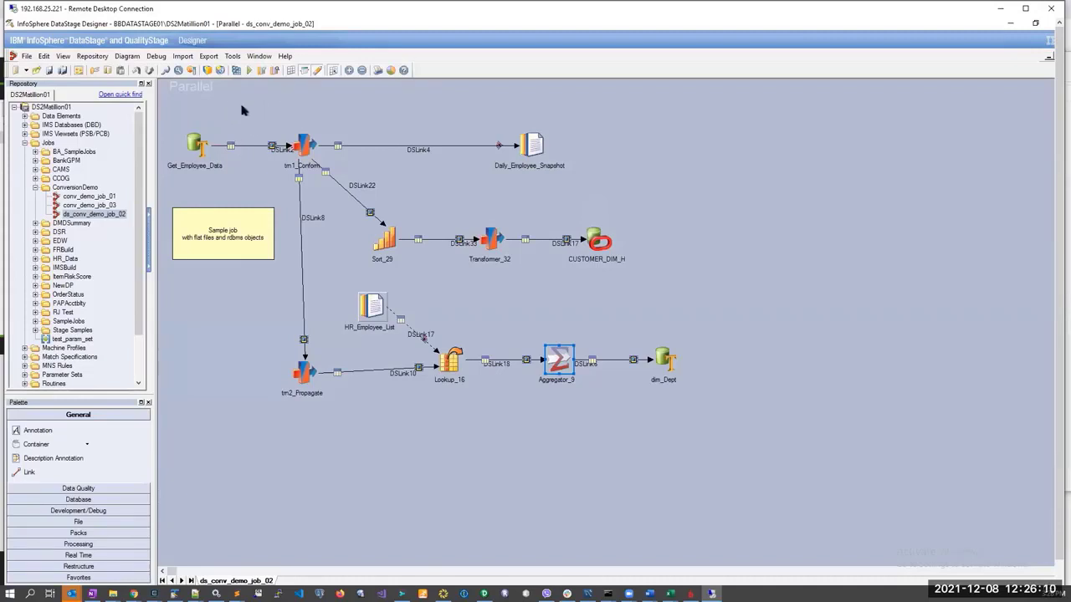
pyautogui.moveTo(295, 117)
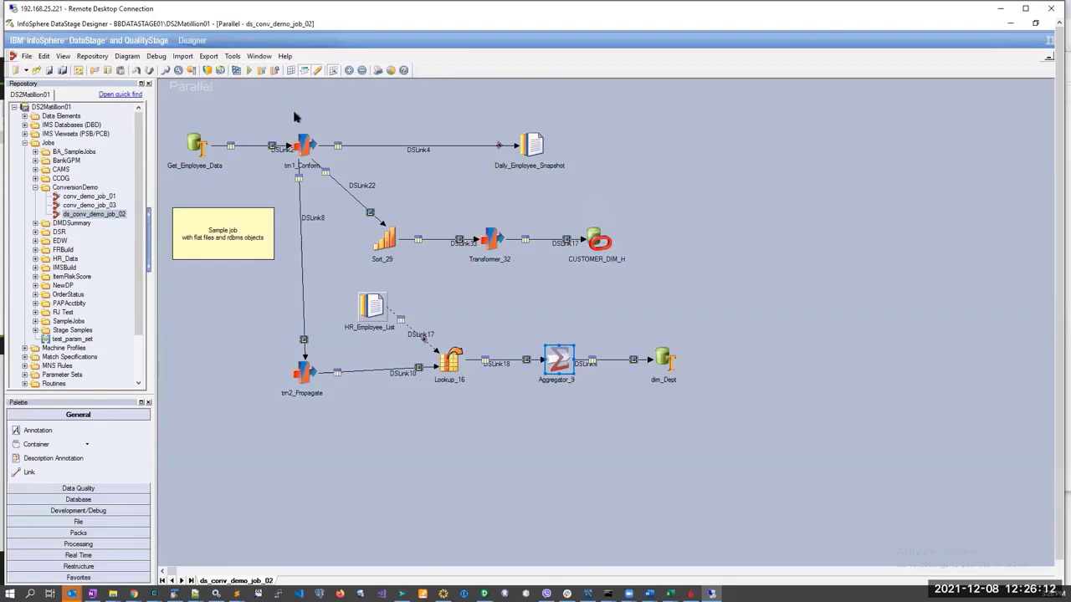
pyautogui.moveTo(349, 127)
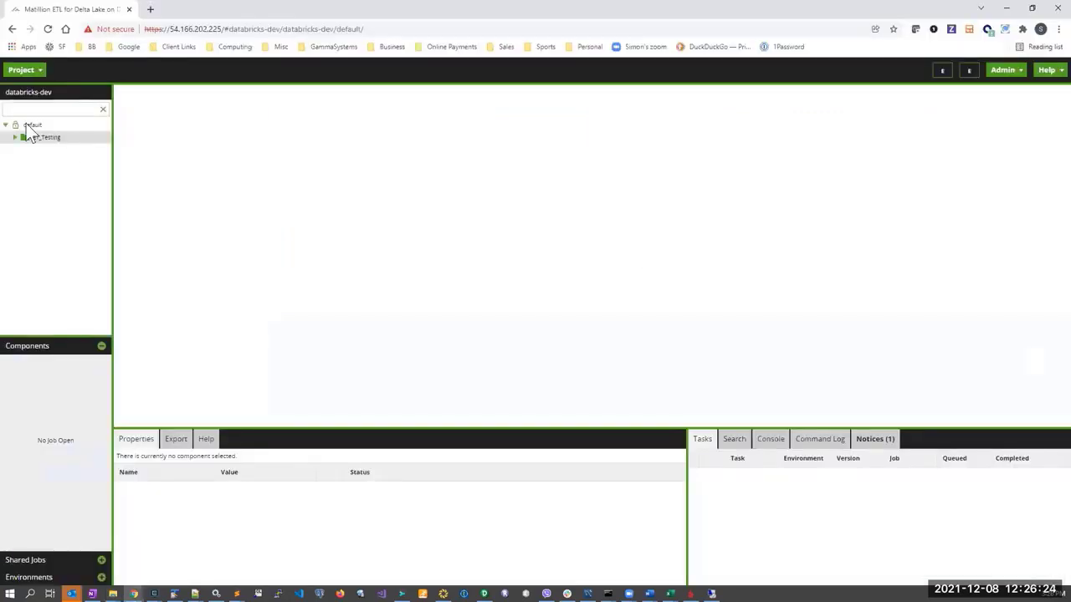
# Import matillion_20211208_152538.json into the default project, bringing in both converted jobs.
pyautogui.rightClick(33, 125)
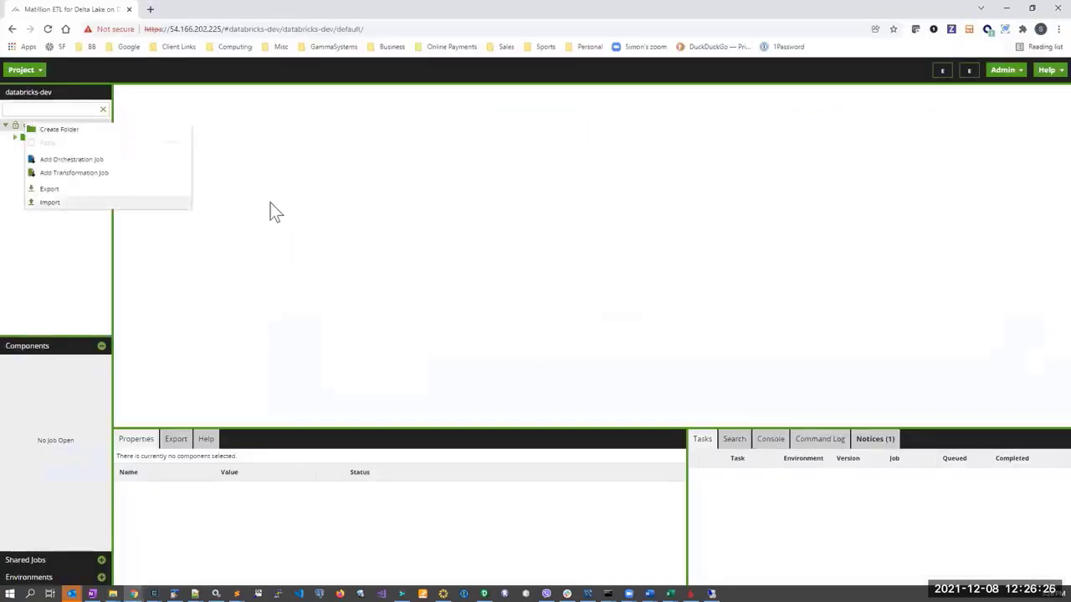
pyautogui.click(50, 202)
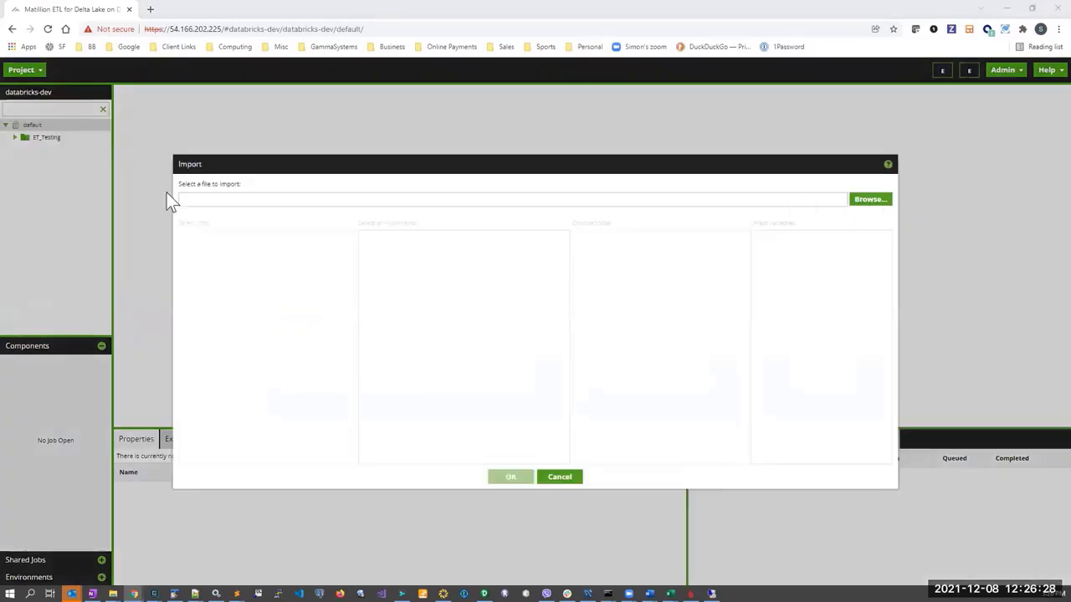
pyautogui.click(870, 199)
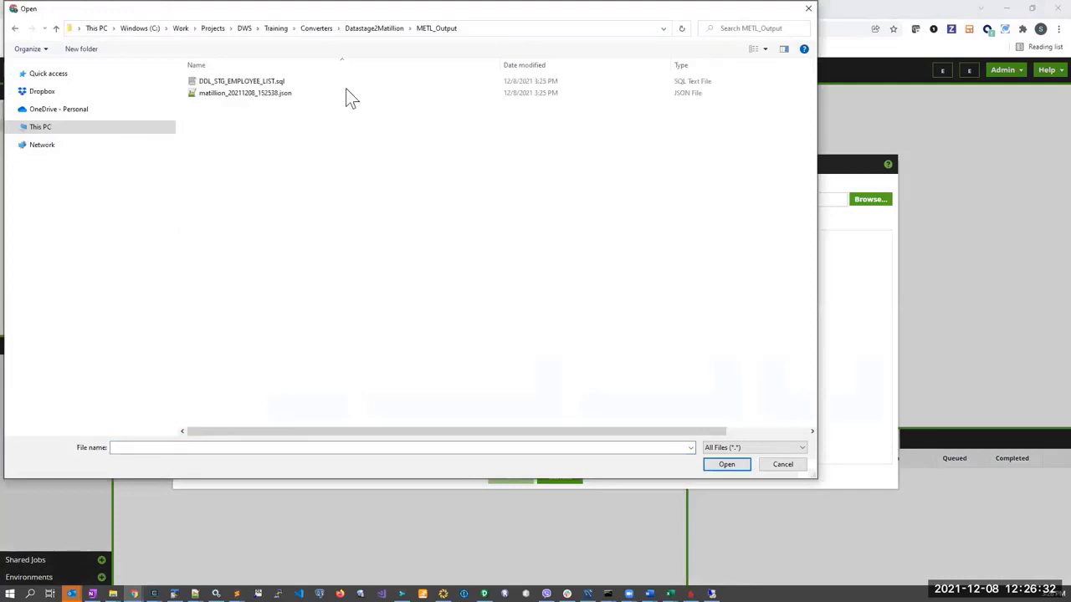
pyautogui.click(726, 464)
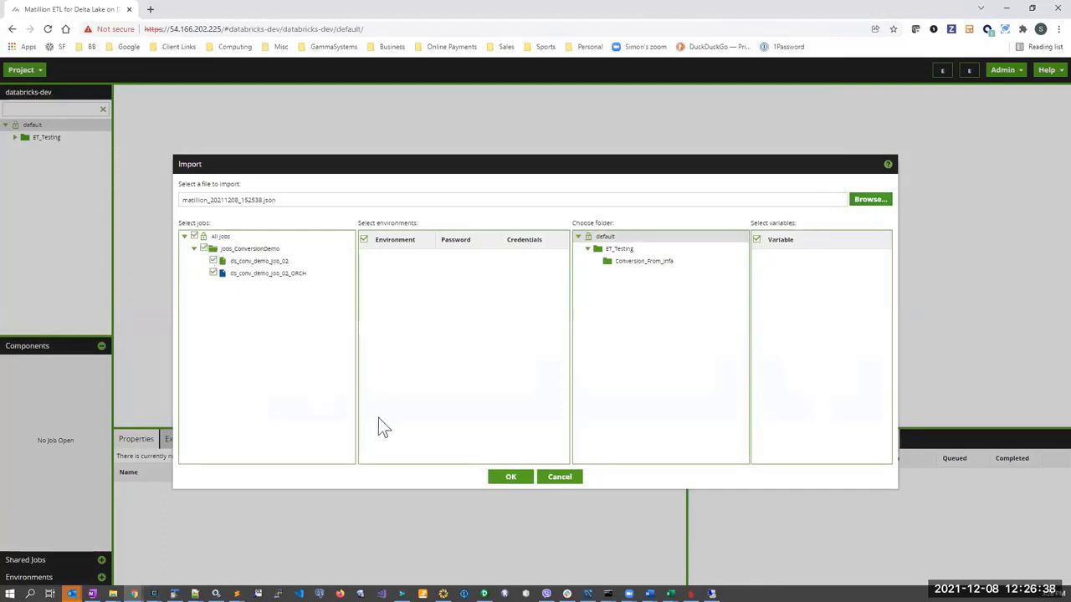
pyautogui.click(511, 476)
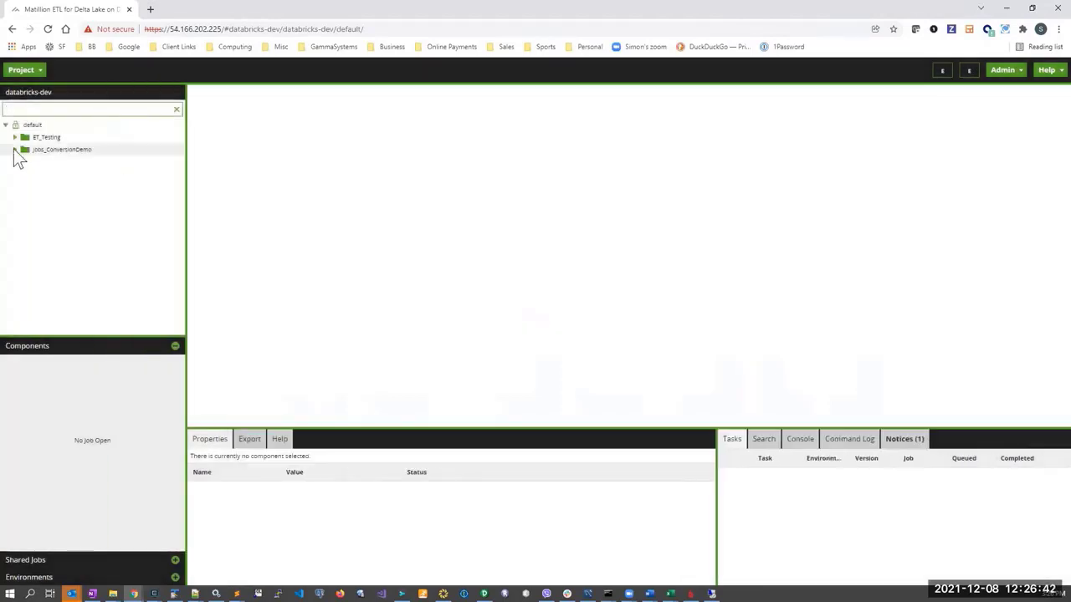
# Expand Jobs_ConversionDemo and open the ds_conv_demo_job_02_ORCH orchestration job.
pyautogui.click(15, 149)
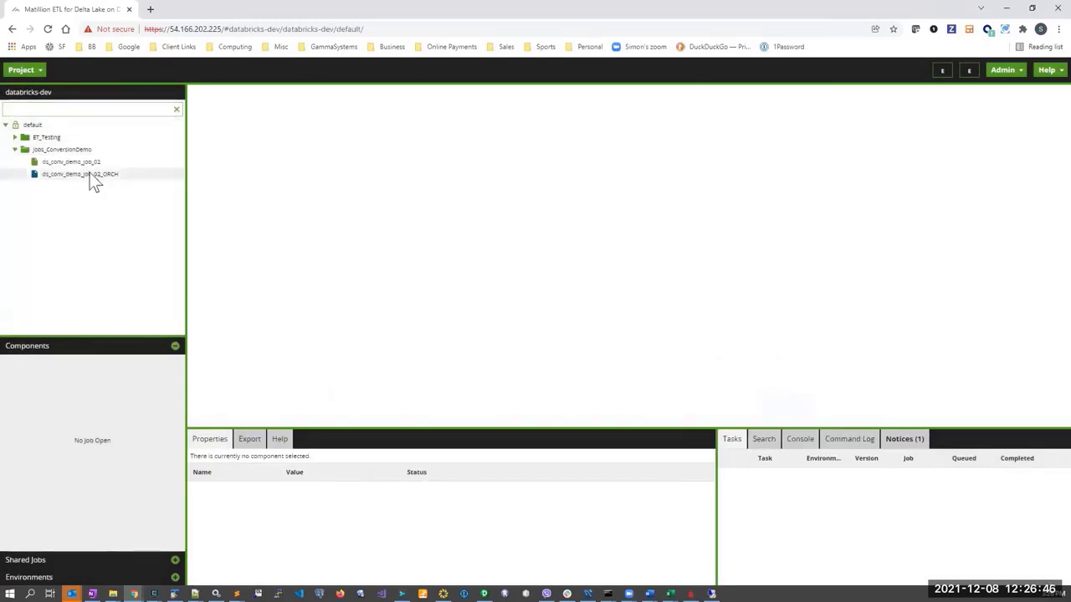
pyautogui.click(79, 174)
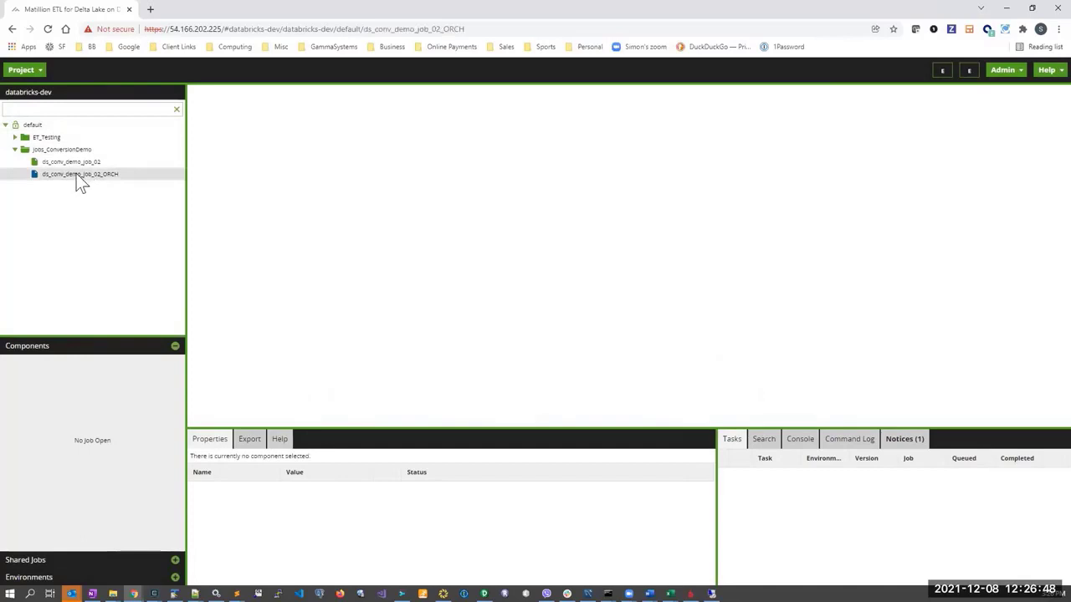
pyautogui.doubleClick(79, 174)
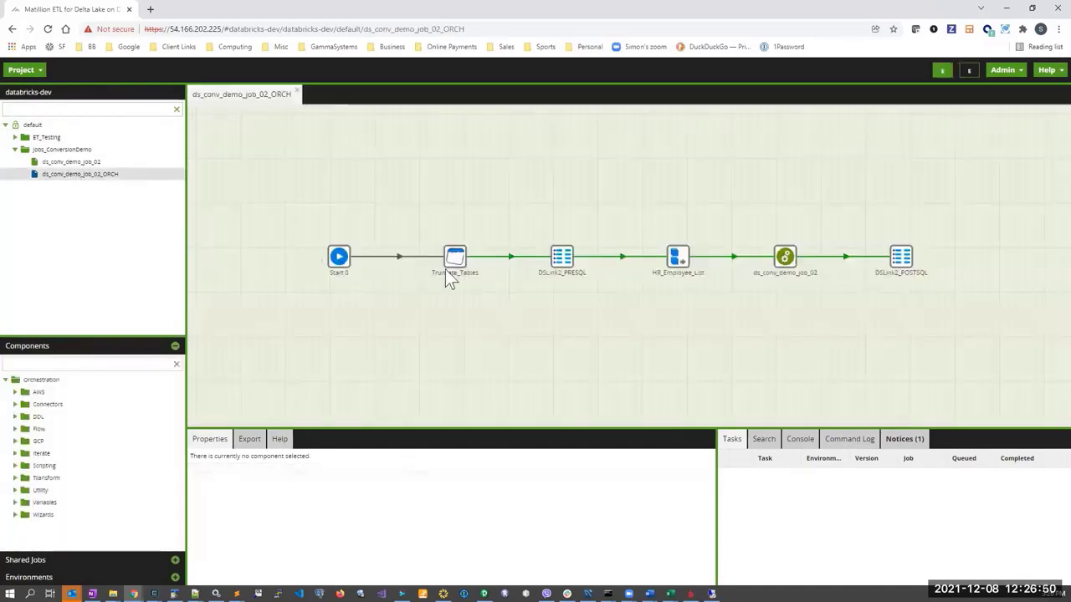
# Inspect the Truncate_Tables, DSLink2_PRESQL and run-step properties, then open ds_conv_demo_job_02.
pyautogui.click(454, 258)
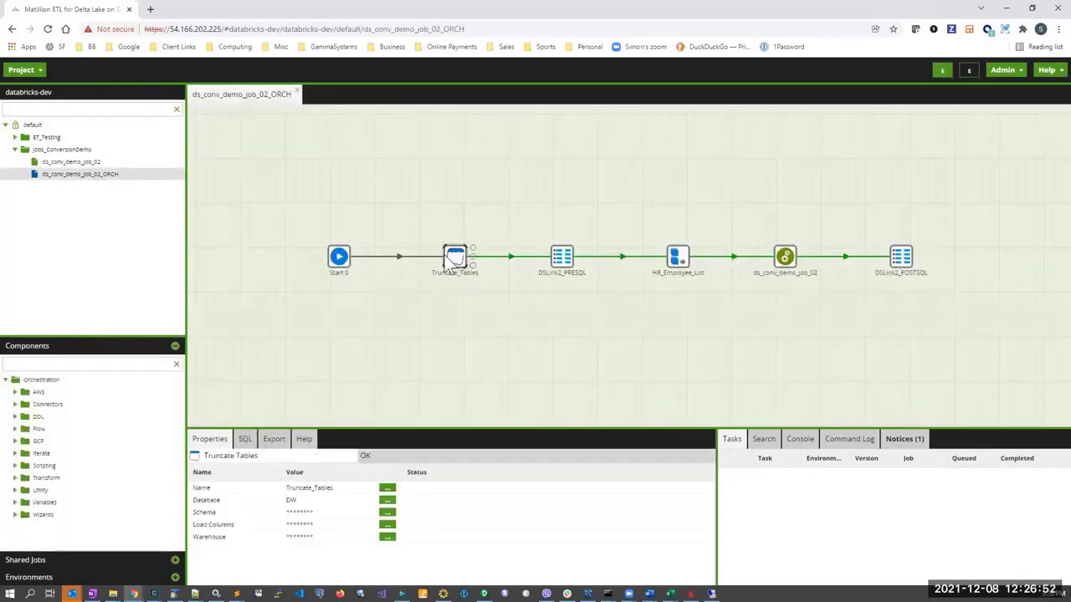
pyautogui.click(561, 257)
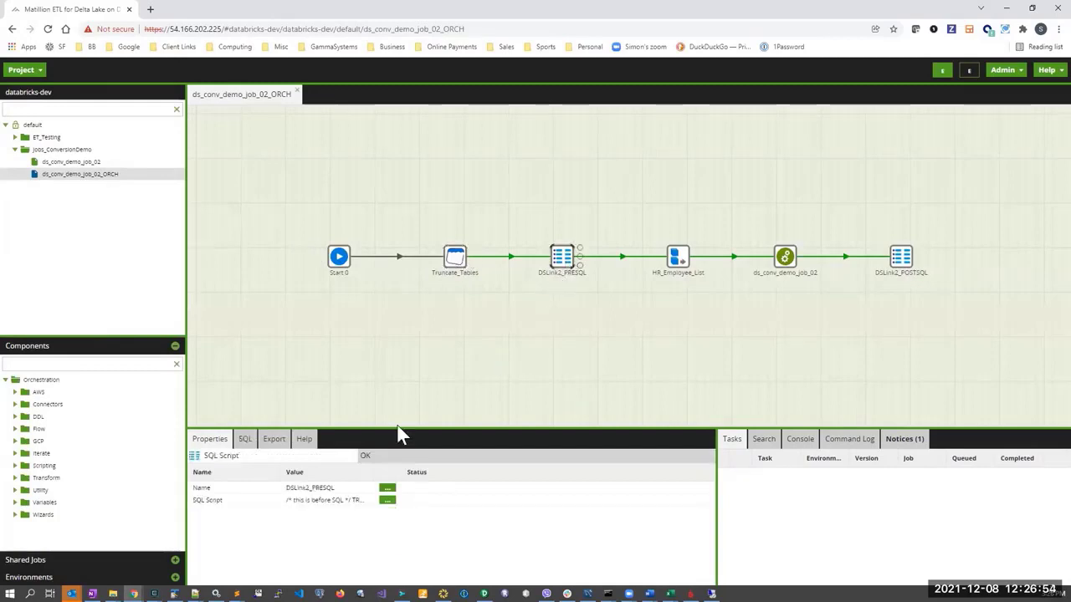
pyautogui.moveTo(583, 370)
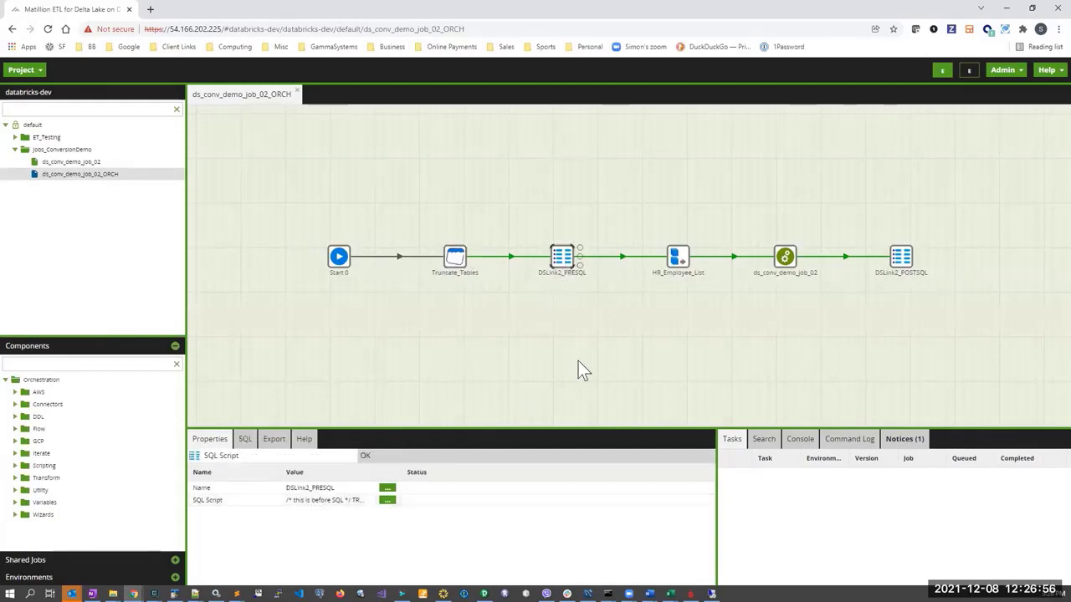
pyautogui.moveTo(914, 268)
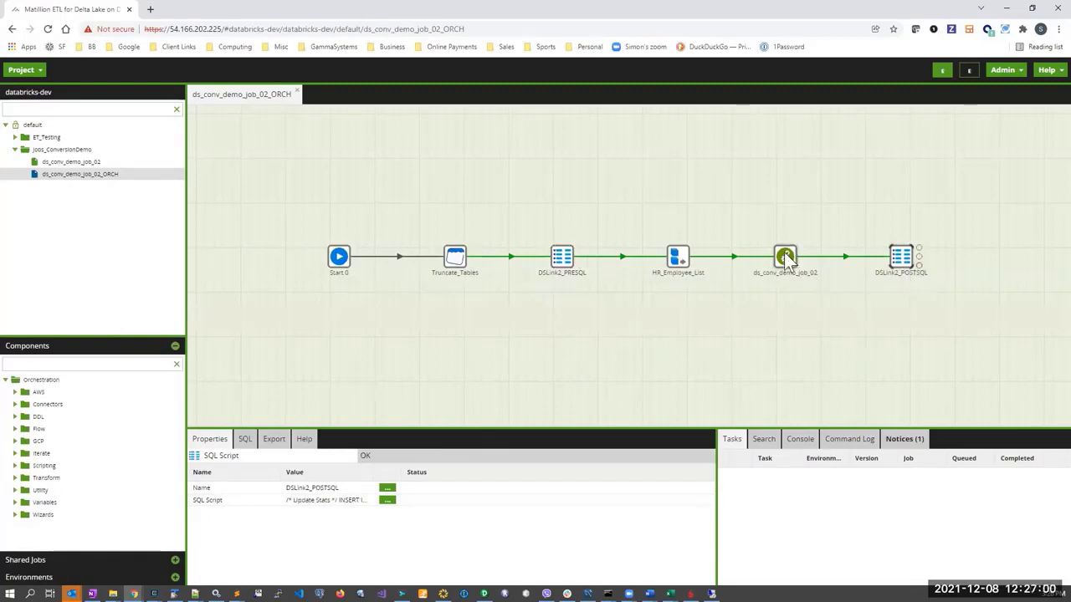
pyautogui.click(784, 258)
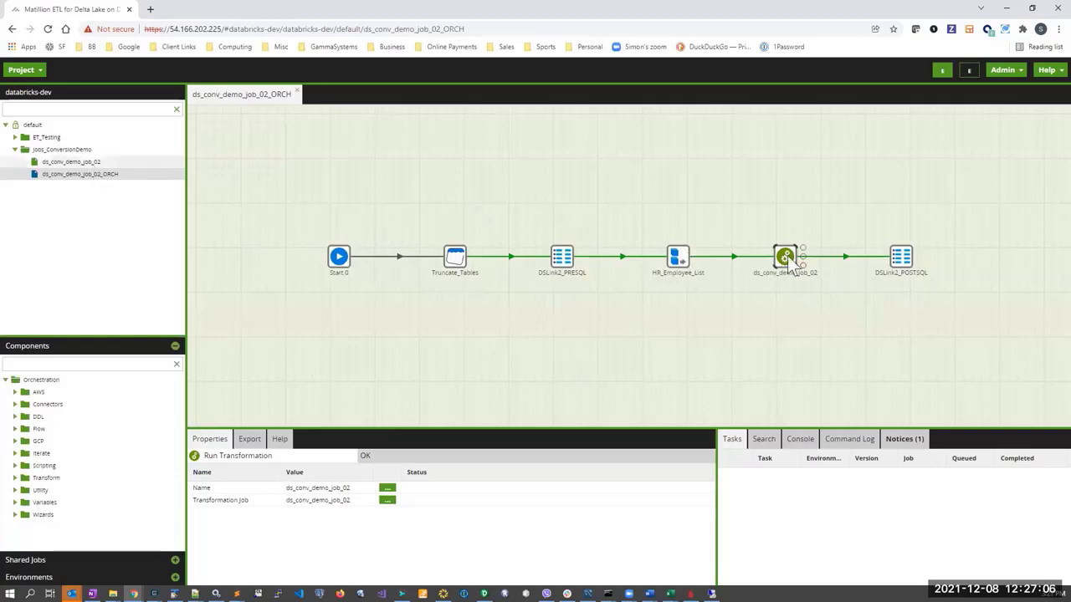
pyautogui.doubleClick(784, 257)
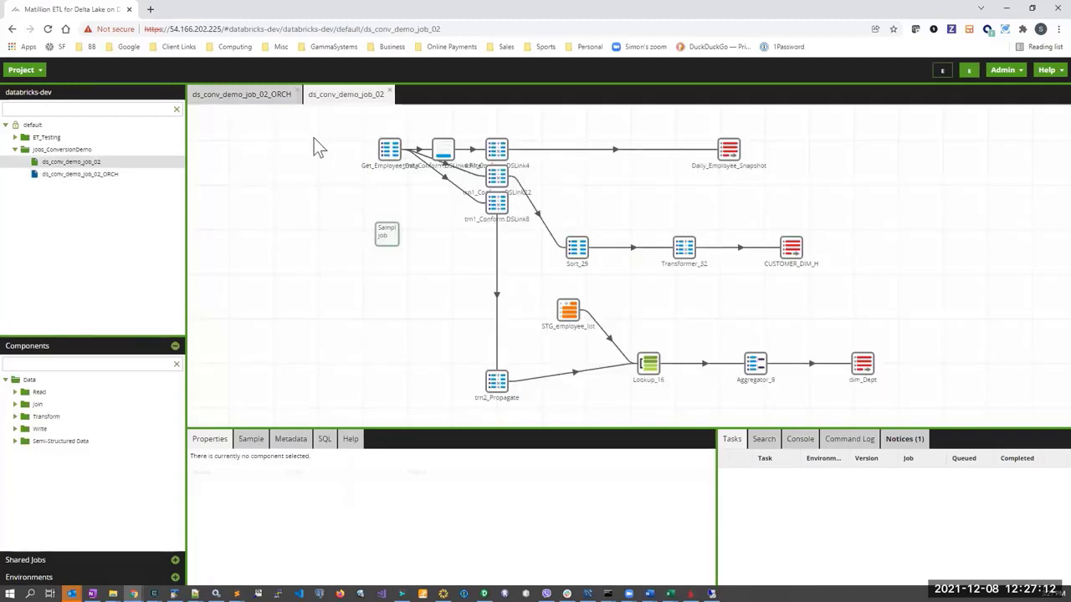
pyautogui.moveTo(367, 167)
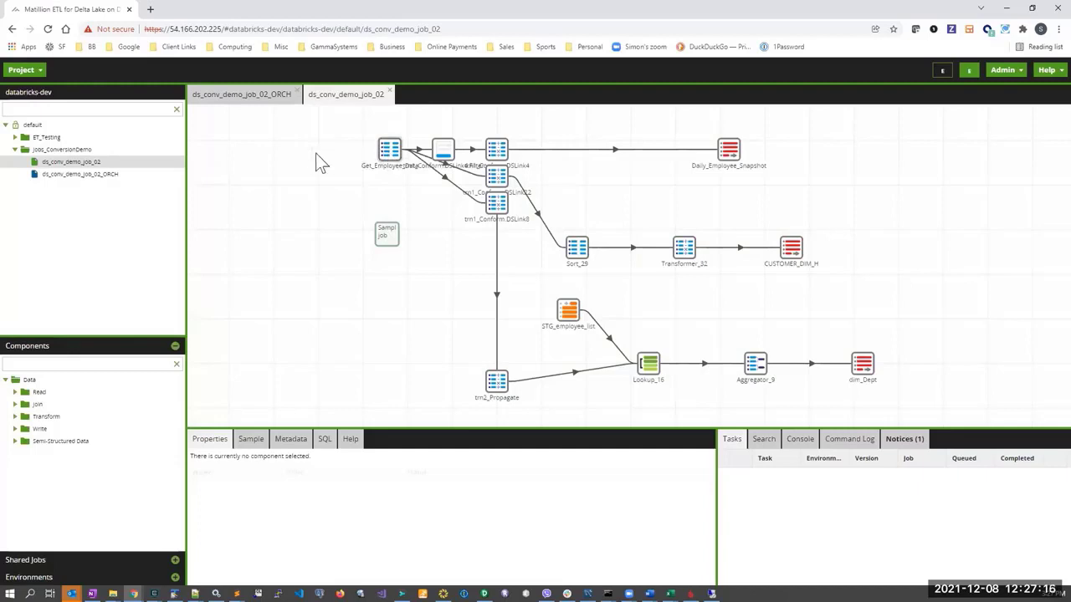
# Bring up the Calculations editor showing FULLNAME, DATED_HIRED and ACTIVE_IND expressions.
pyautogui.click(318, 151)
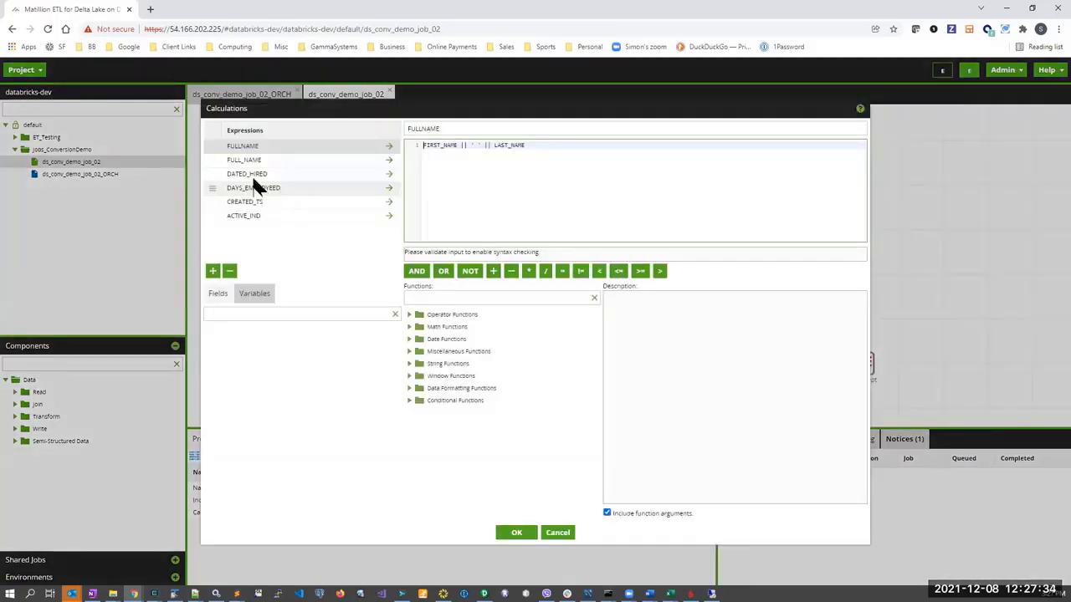
# Show the DAYS_EMPLOYEED expression, converted to DATEDIFF(CURRENT_DATE, HIRED_DATE).
pyautogui.click(248, 174)
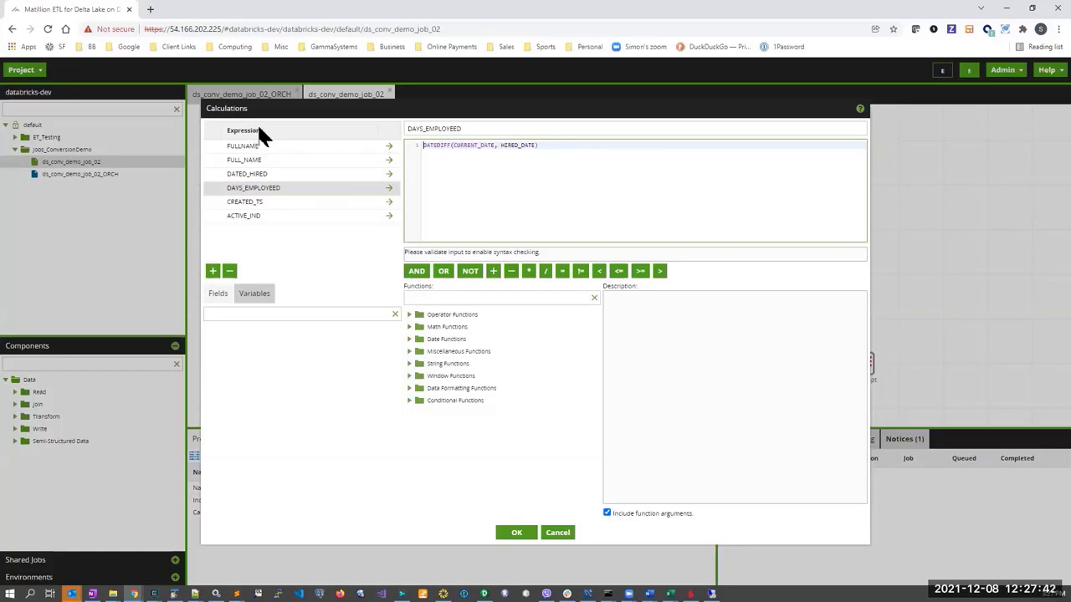
pyautogui.moveTo(406, 80)
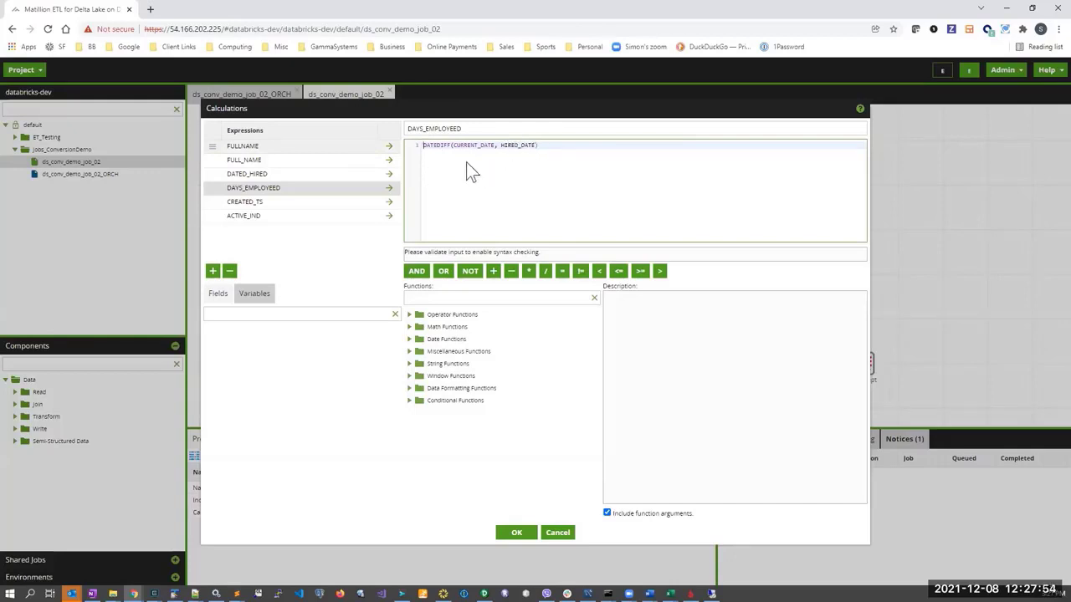
pyautogui.moveTo(393, 159)
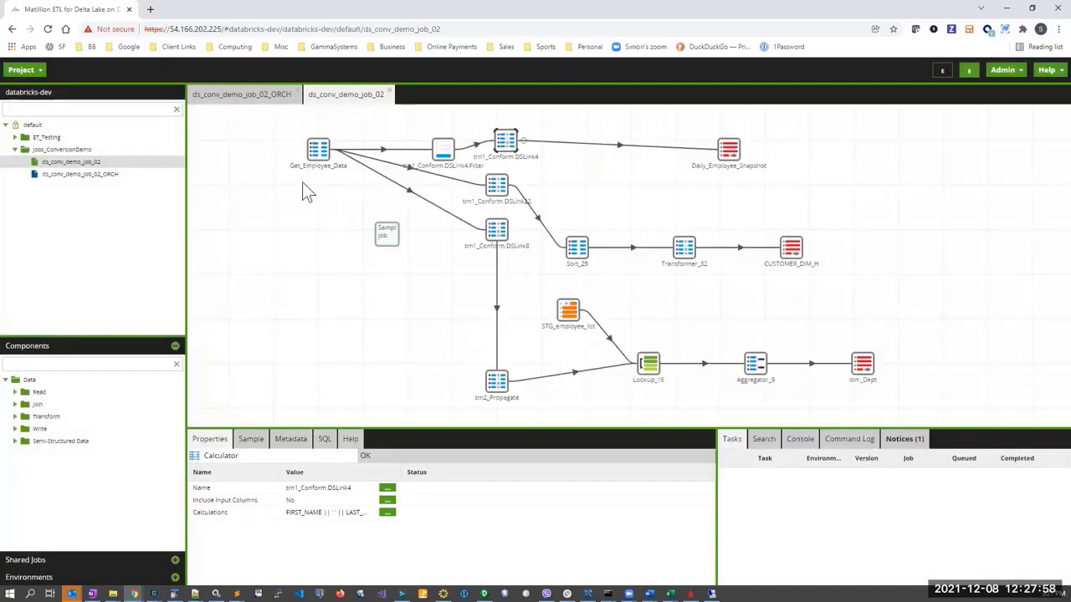
pyautogui.moveTo(278, 140)
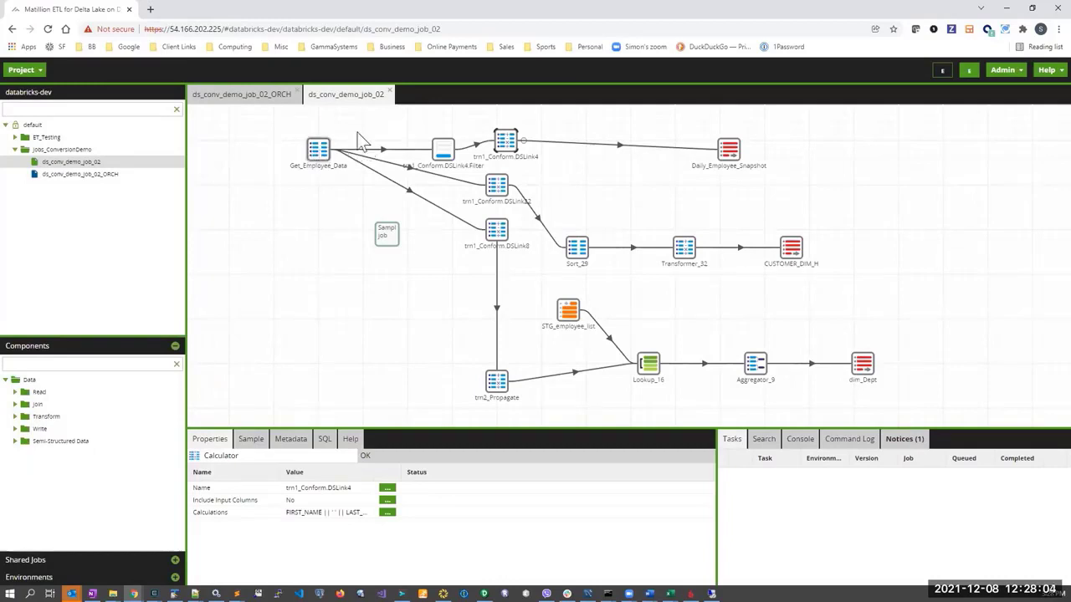
pyautogui.moveTo(368, 138)
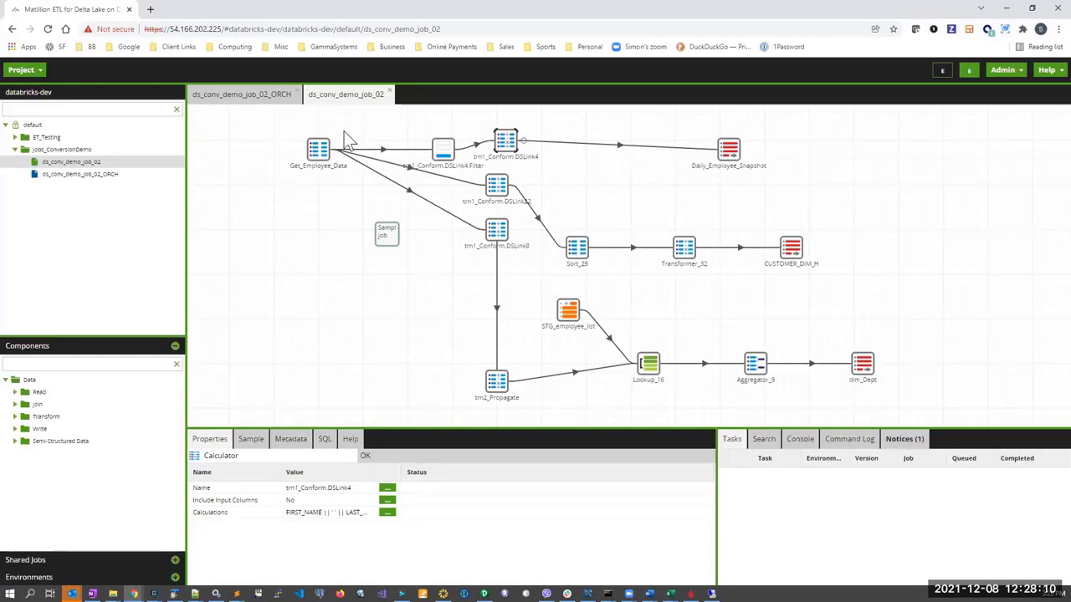
pyautogui.moveTo(292, 220)
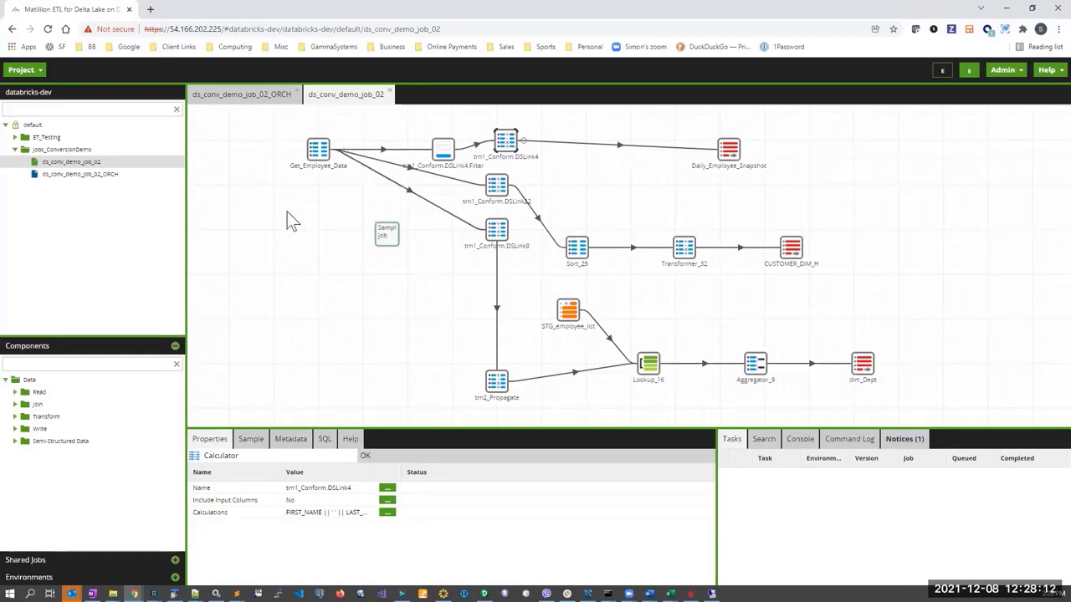
pyautogui.moveTo(506, 142)
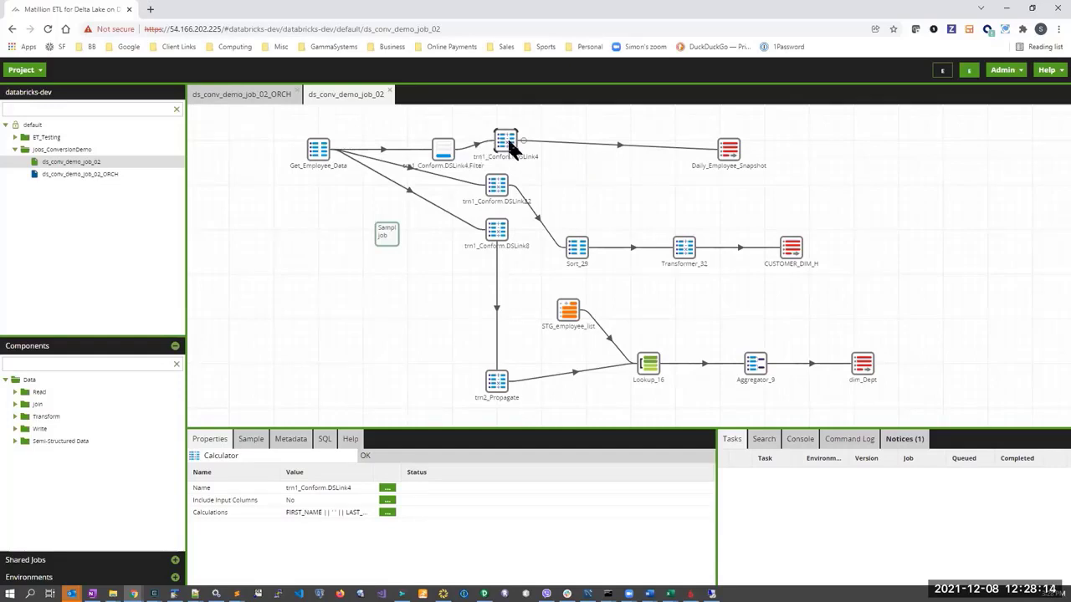
# Reopen the trn1_Conform.DSLink4 calculations and display the DAYS_EMPLOYEED expression.
pyautogui.click(386, 512)
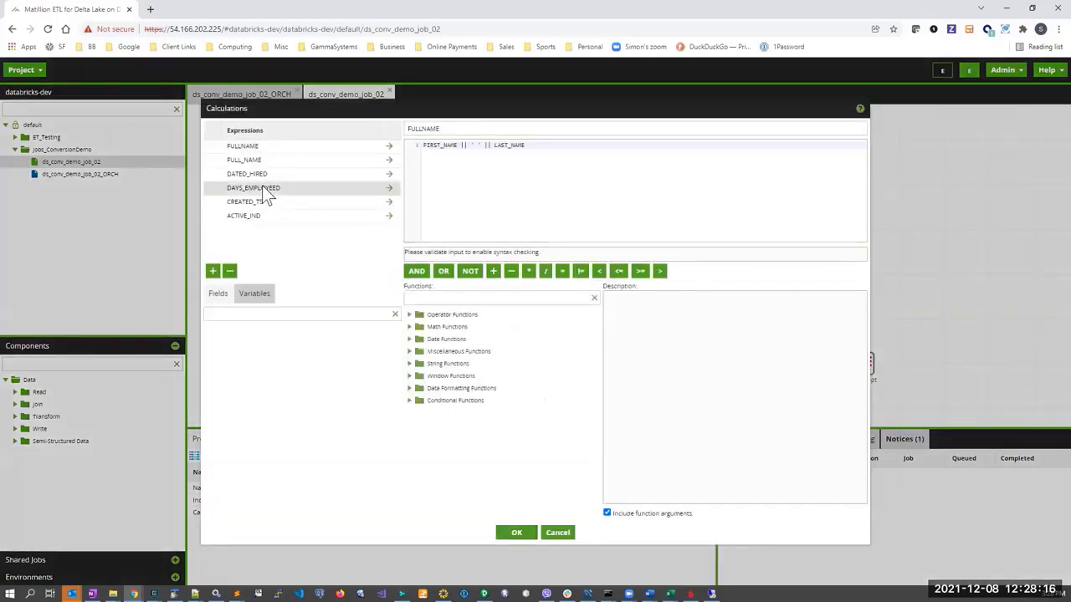
pyautogui.click(253, 188)
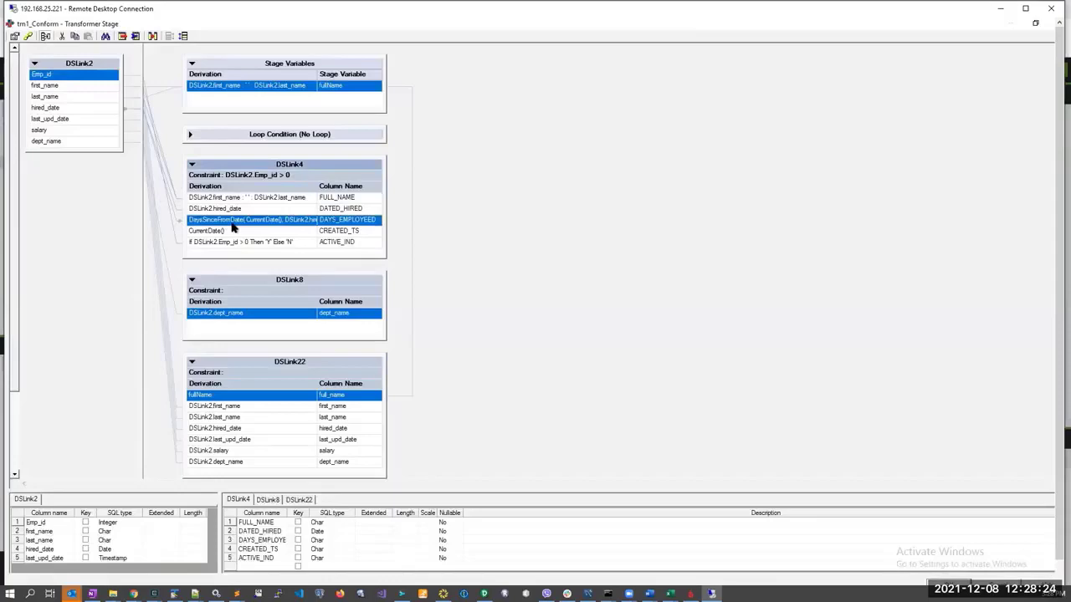
pyautogui.moveTo(346, 205)
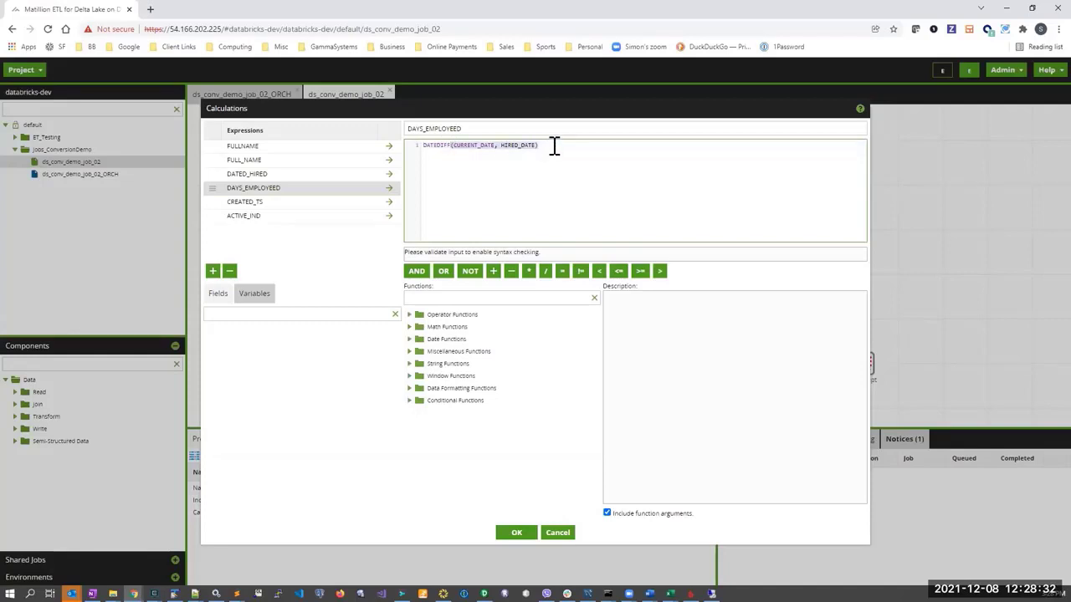
pyautogui.moveTo(573, 142)
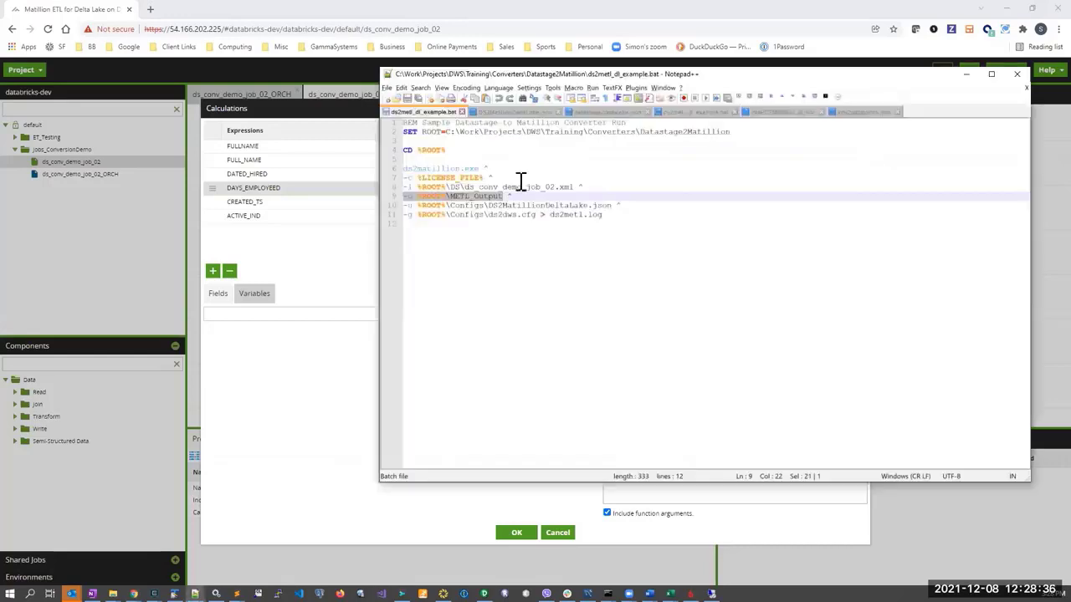
pyautogui.moveTo(534, 196)
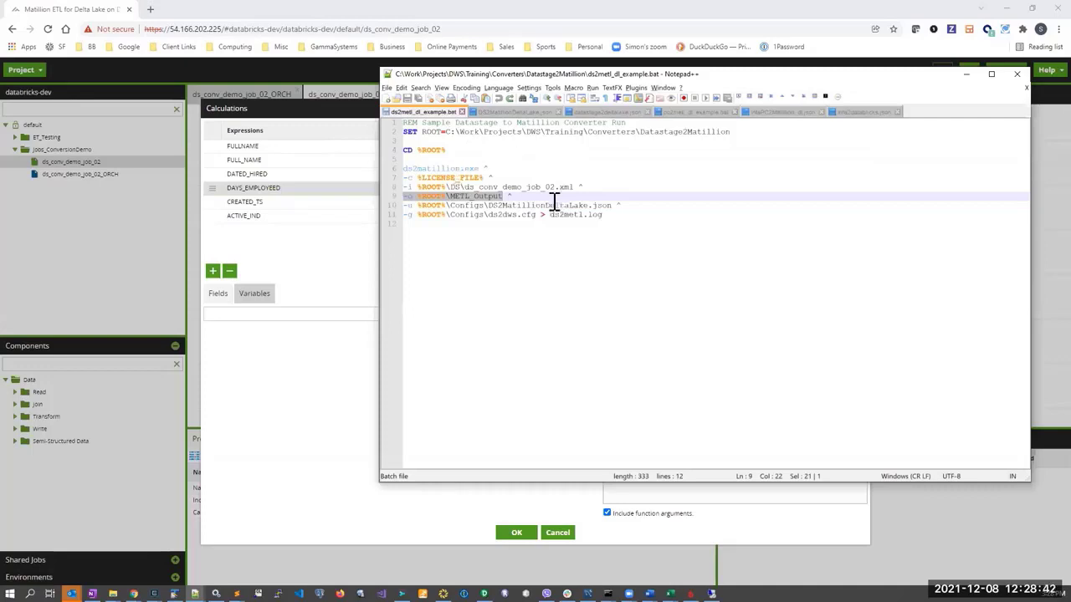
pyautogui.moveTo(552, 171)
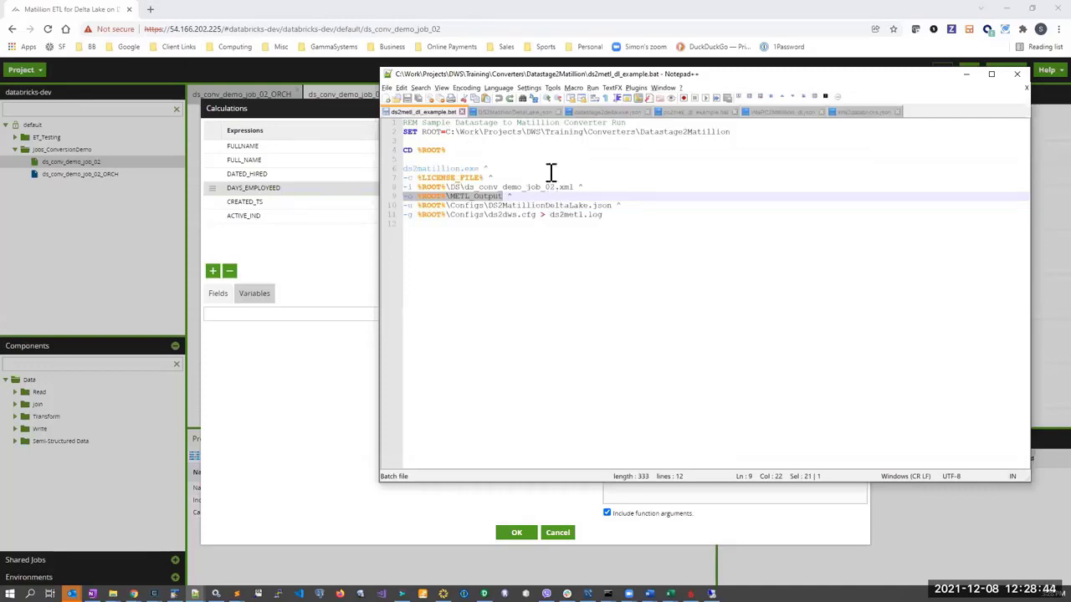
pyautogui.moveTo(500, 140)
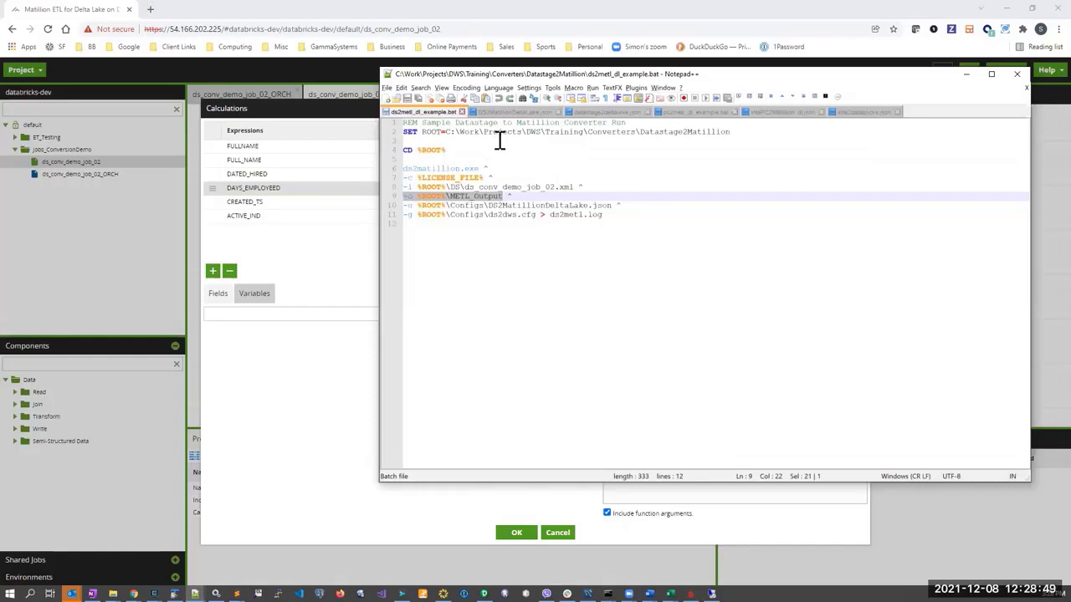
pyautogui.moveTo(529, 134)
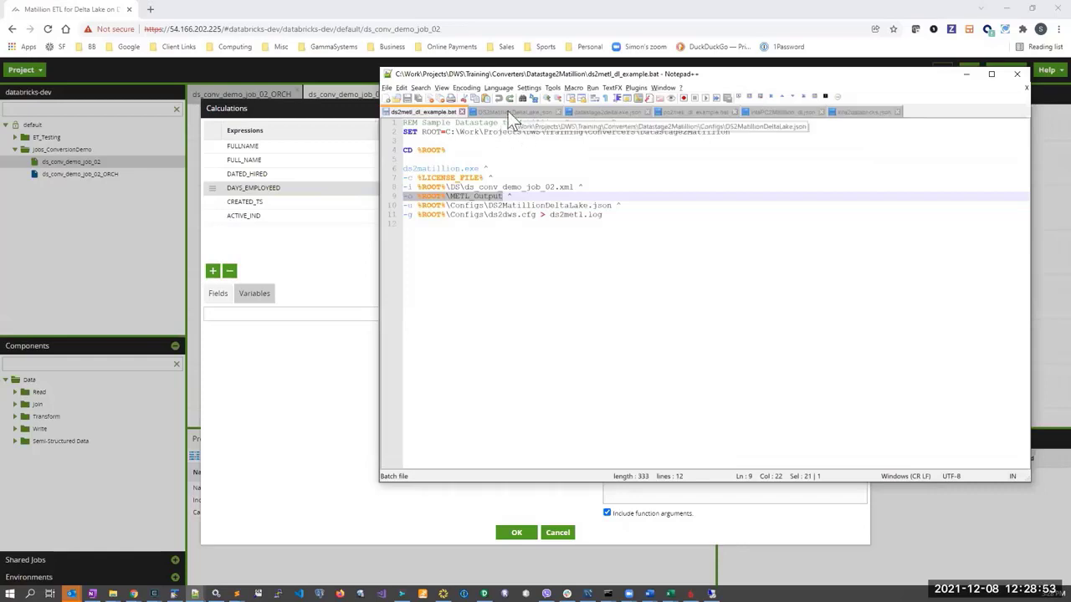
# Switch to DS2MatillionDeltaLake.json, which points to the datastage2deltalake.json converter file.
pyautogui.click(515, 111)
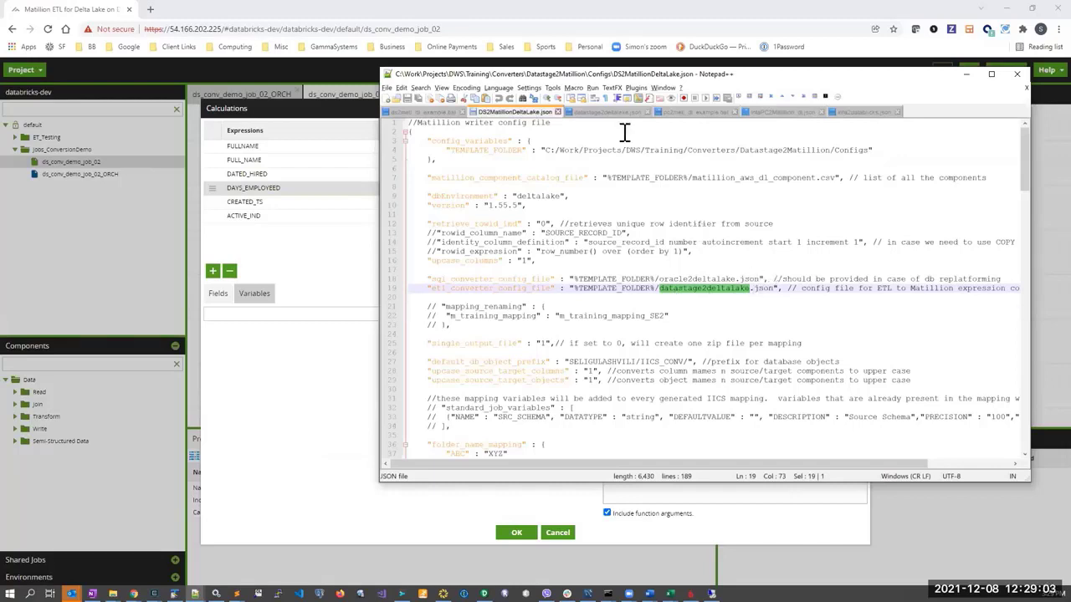
# View datastage2deltalake.json, mapping DaysSinceFromDate to DATEDIFF($1, $2).
pyautogui.click(608, 112)
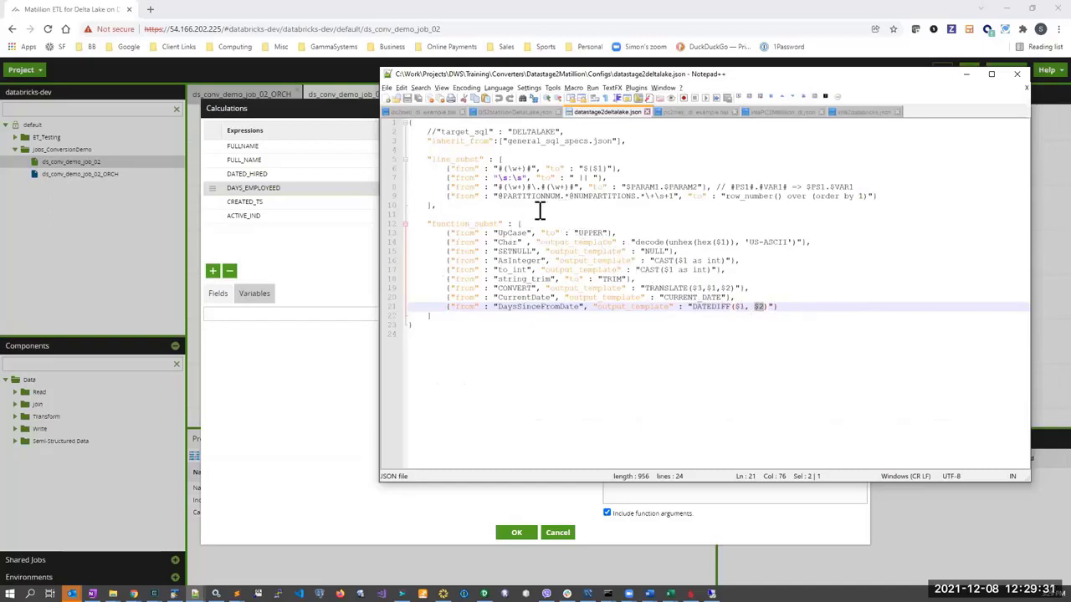
pyautogui.moveTo(664, 257)
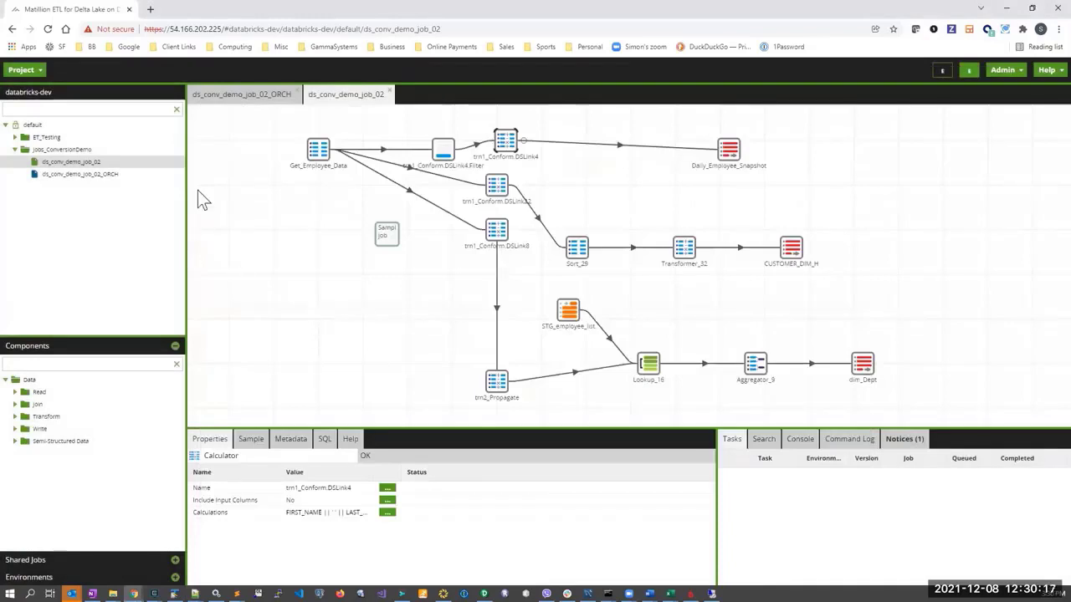
pyautogui.moveTo(130, 203)
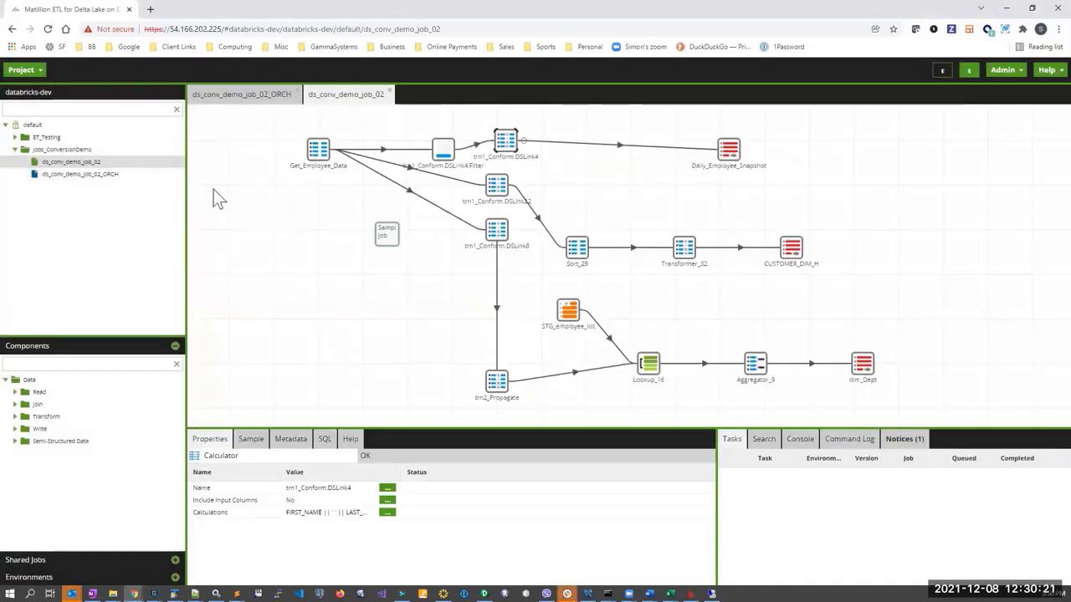
pyautogui.moveTo(643, 434)
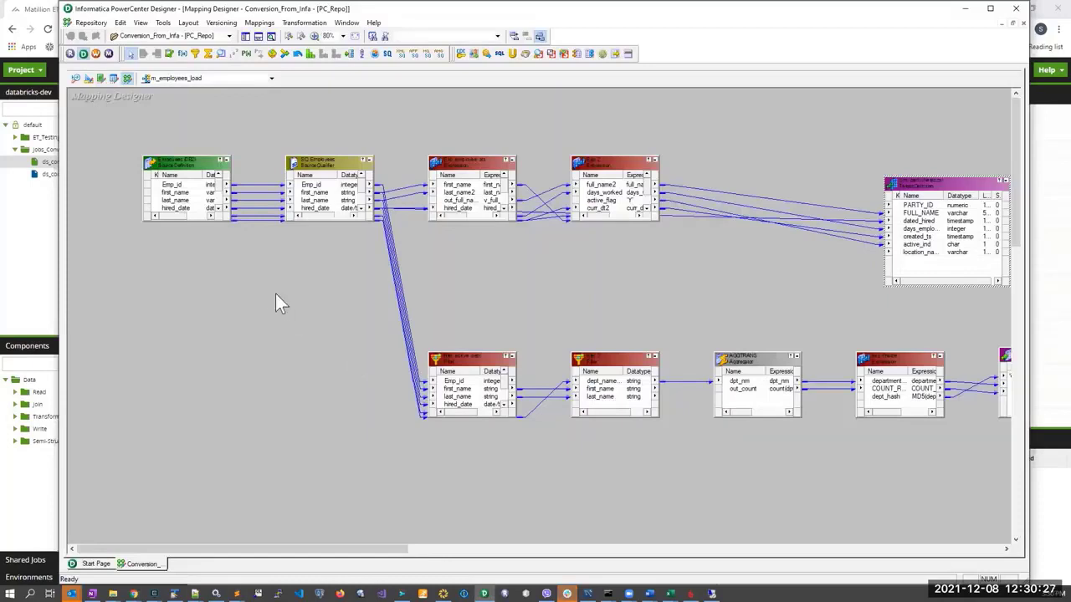
# Scroll right across the m_employees_load mapping in PowerCenter Designer.
pyautogui.hscroll(3)
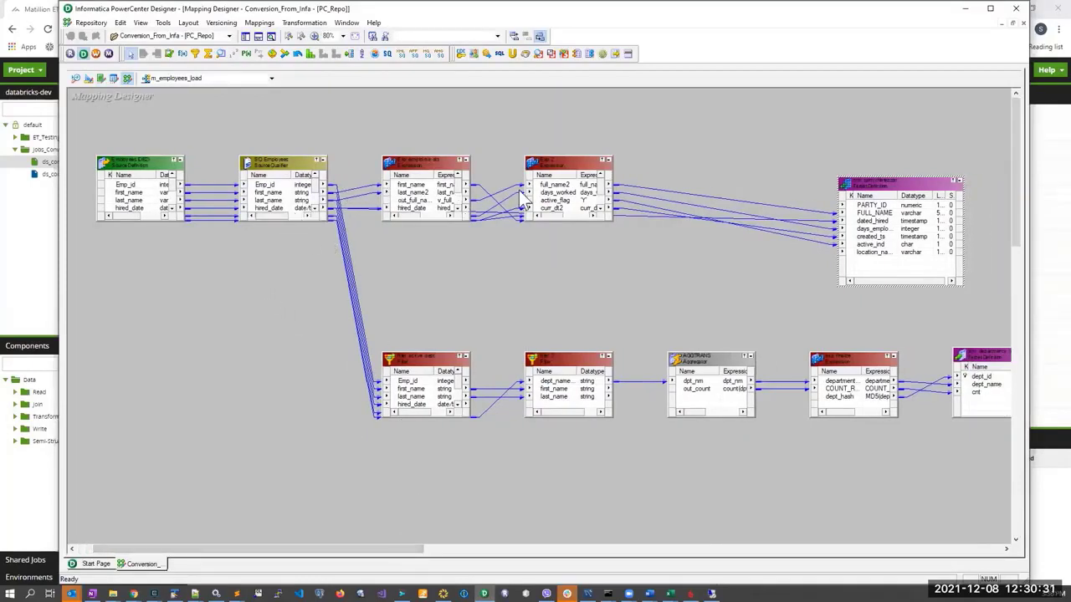
pyautogui.moveTo(720, 373)
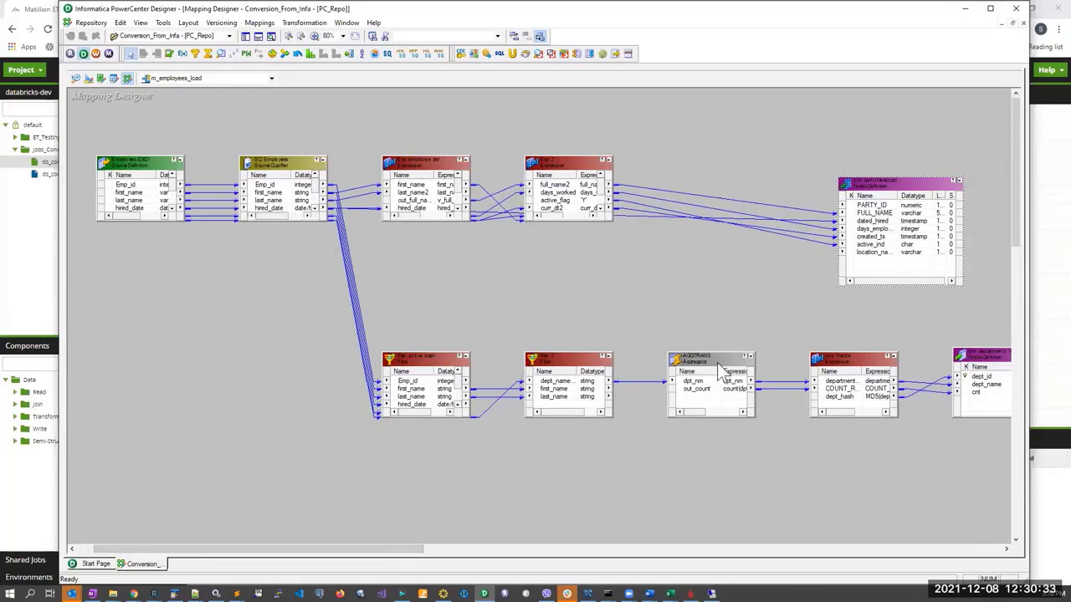
pyautogui.moveTo(862, 352)
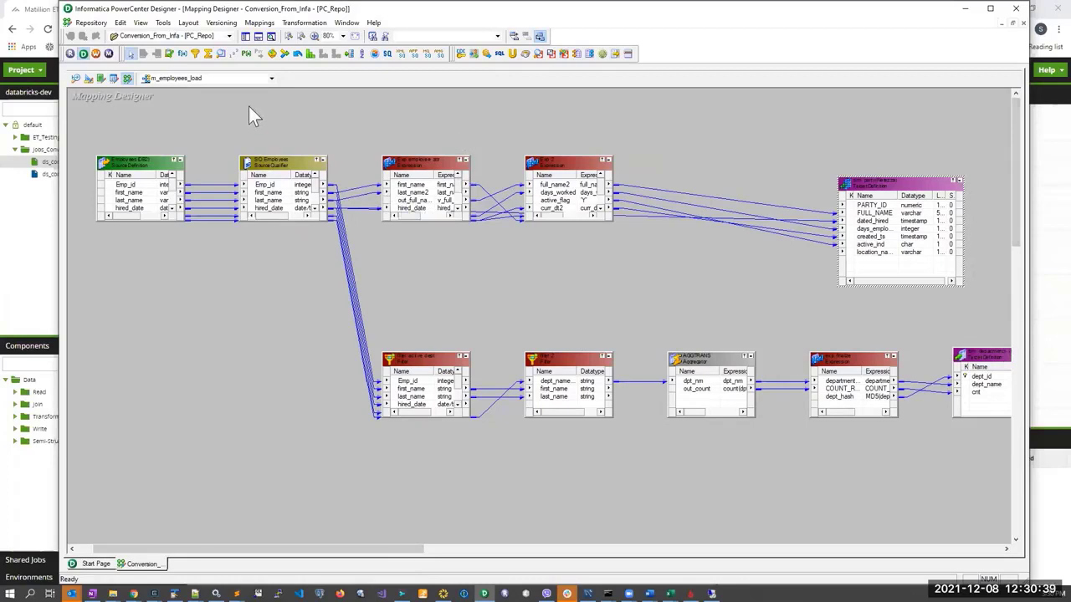
pyautogui.moveTo(316, 124)
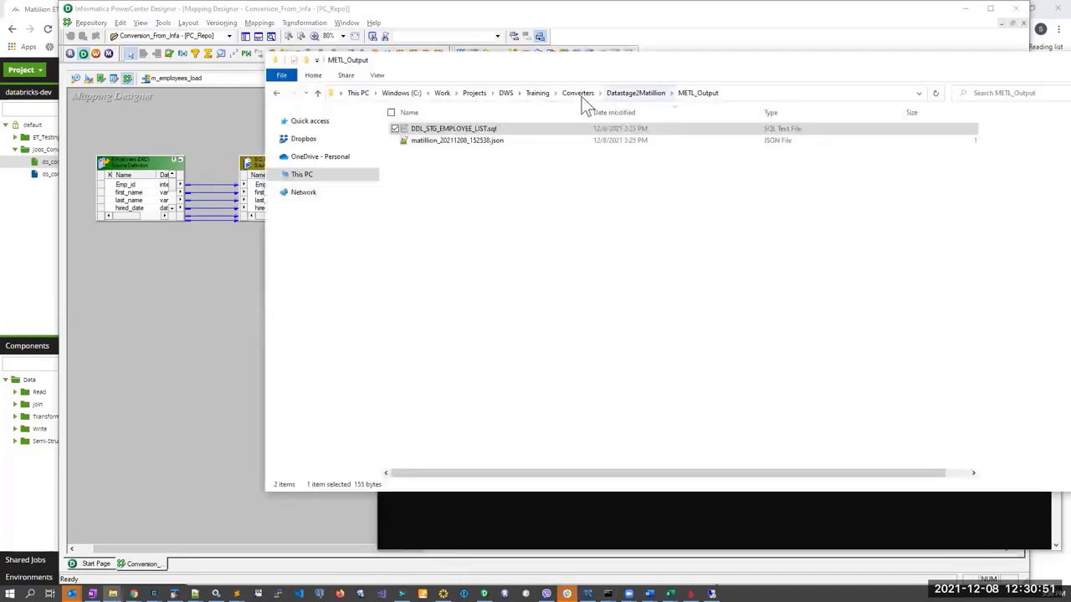
# Open the InfaPC2Matillion converter's METL_Output folder after selecting pc2metl_dl_example.bat.
pyautogui.click(578, 93)
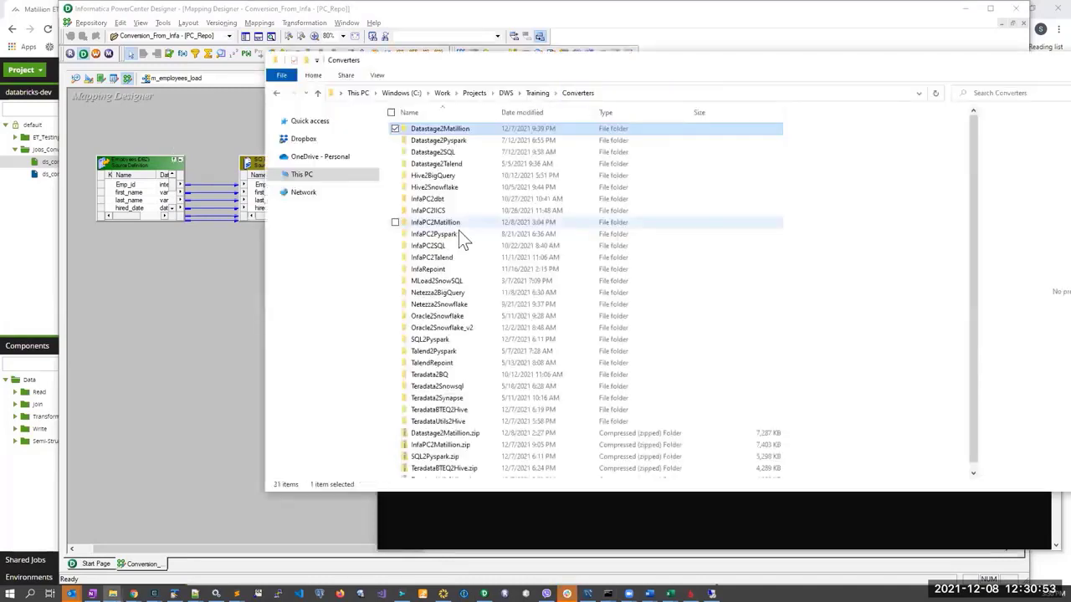
pyautogui.doubleClick(435, 221)
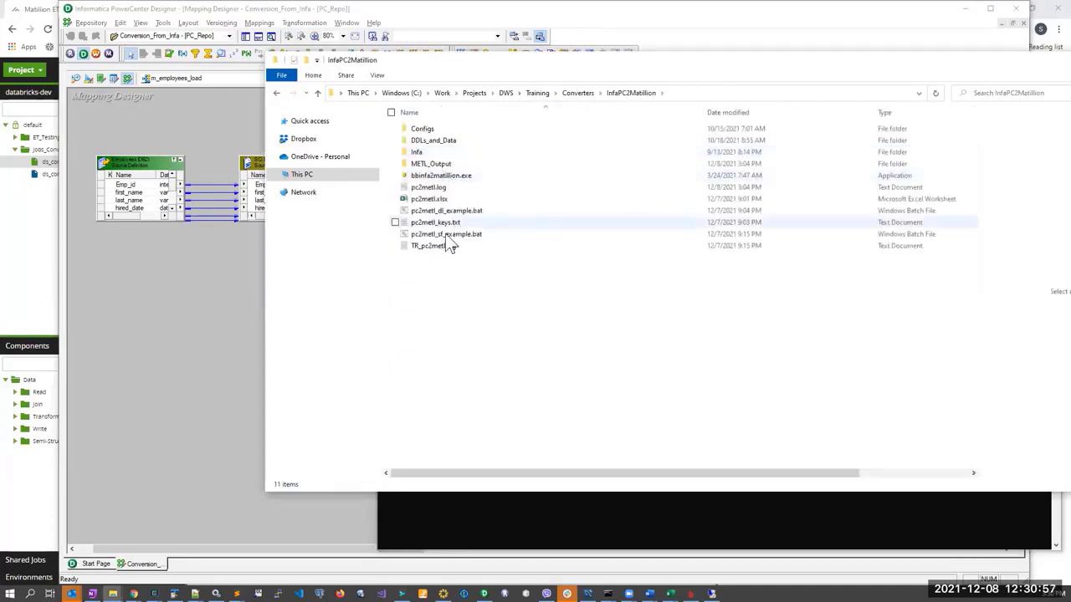
pyautogui.click(446, 210)
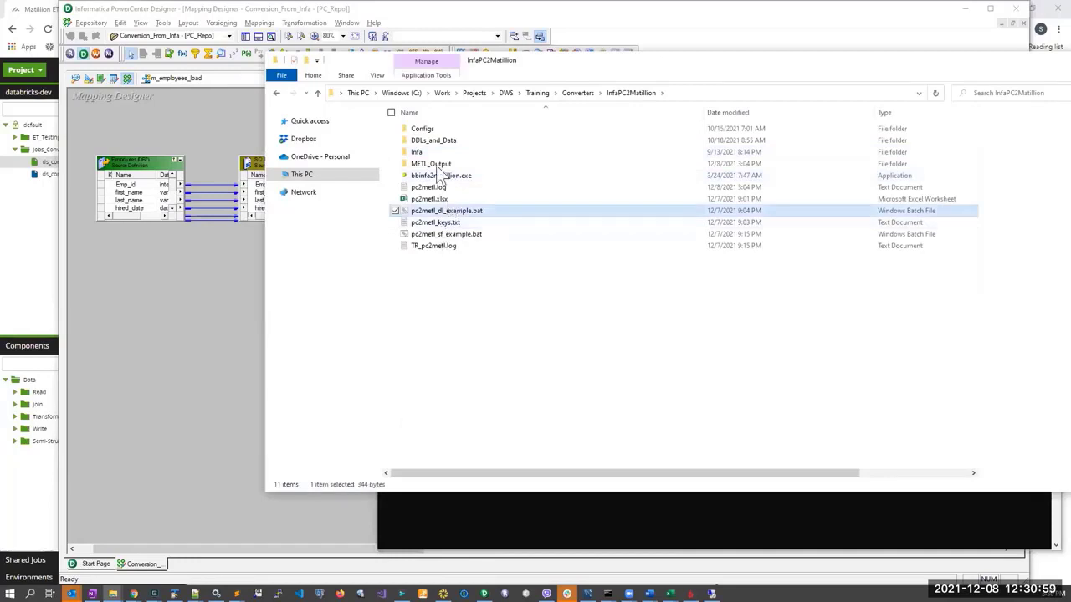
pyautogui.doubleClick(430, 163)
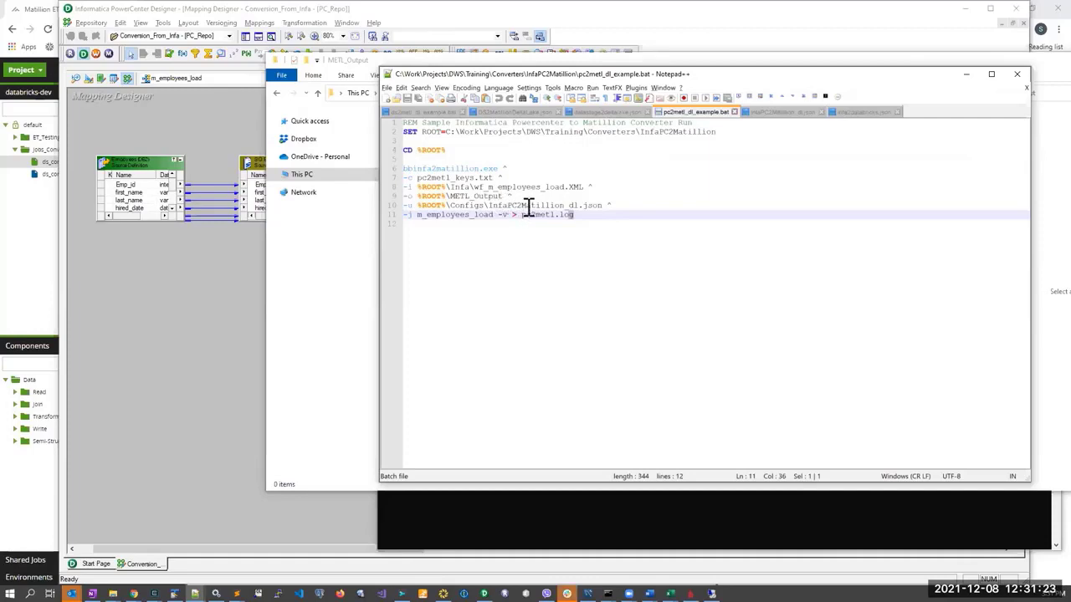
pyautogui.moveTo(872, 123)
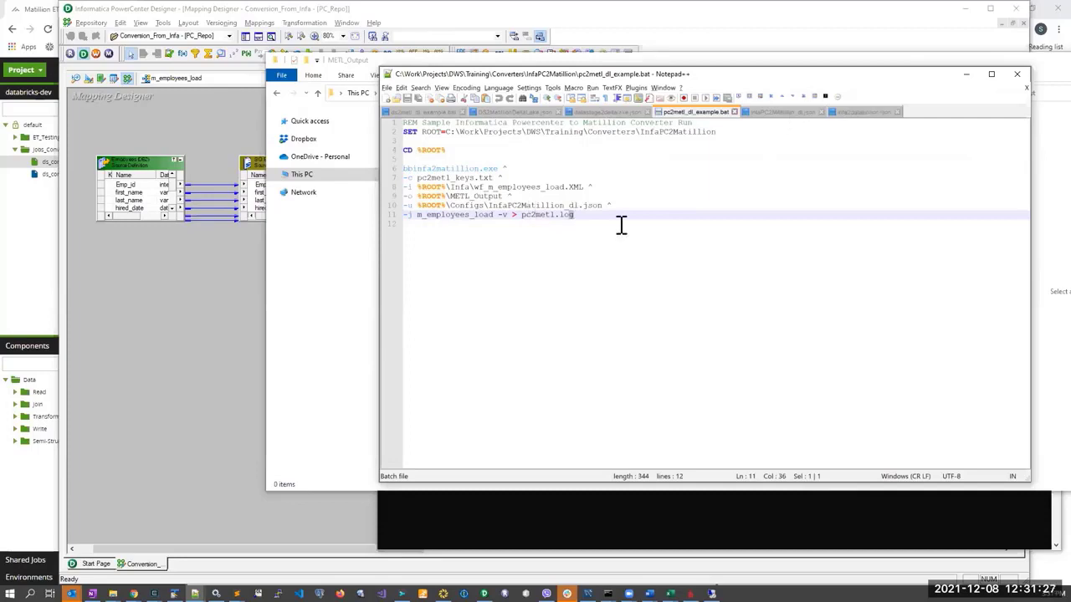
# View the InfaPC2Matillion_dl.json writer config, then the infa2databricks.json function mappings.
pyautogui.click(782, 112)
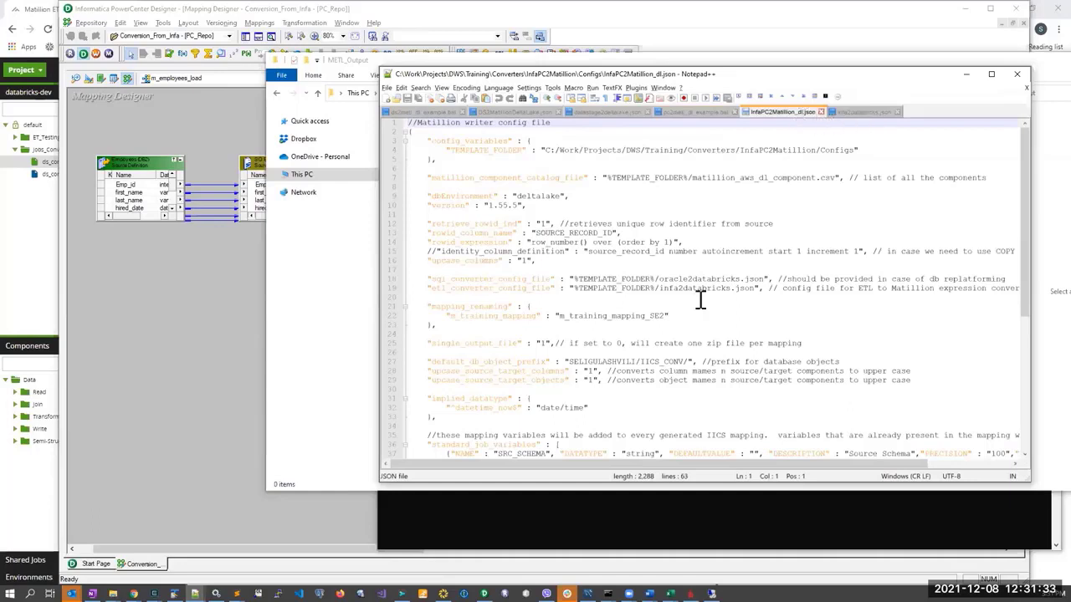
pyautogui.click(866, 111)
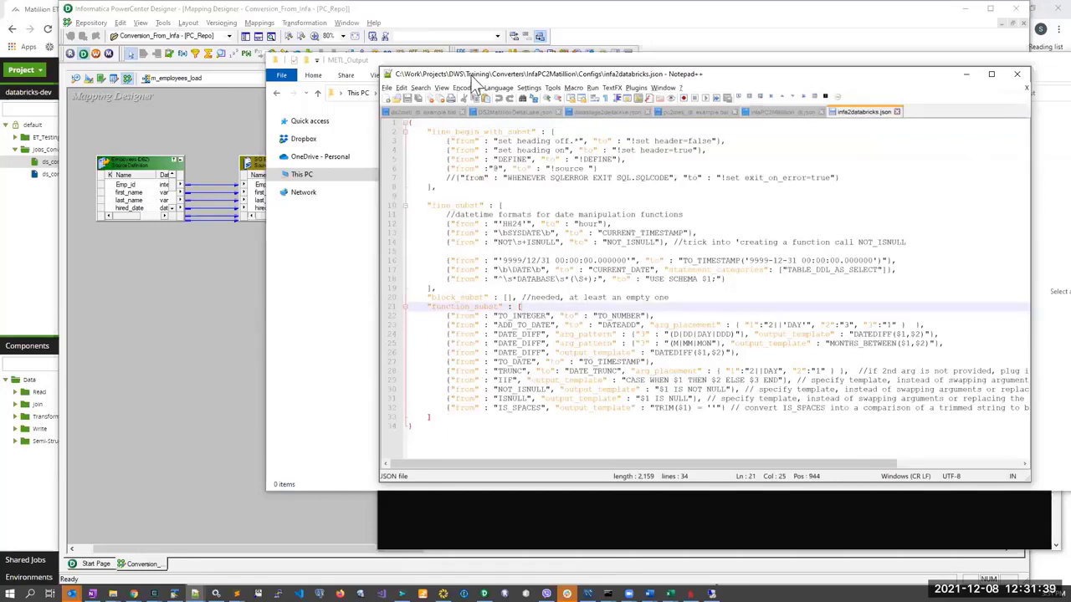
pyautogui.moveTo(461, 60)
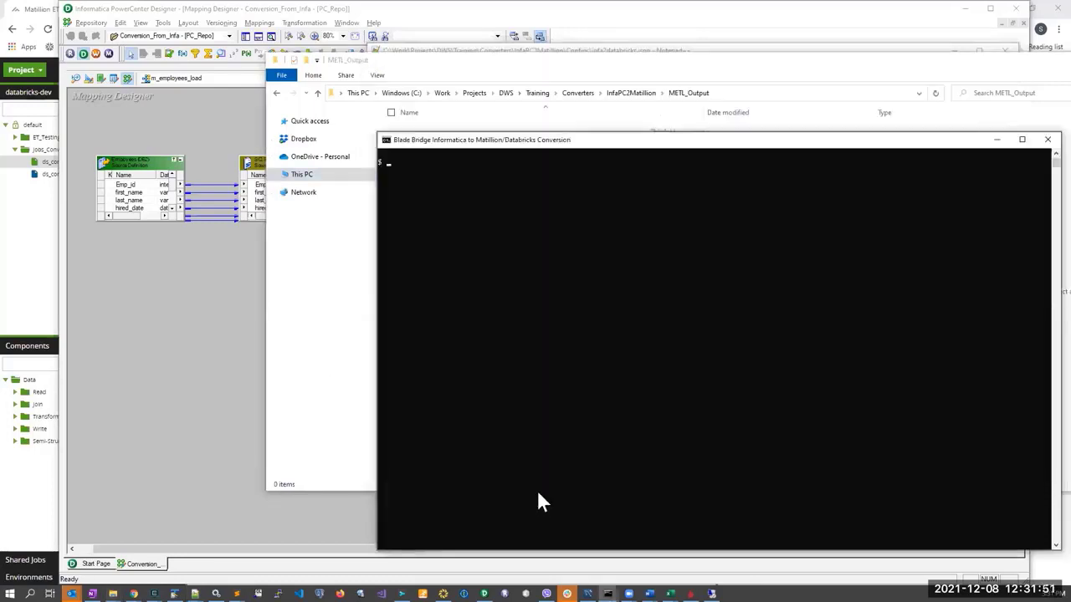
# Clear the conversion console with cls.
pyautogui.write('cls')
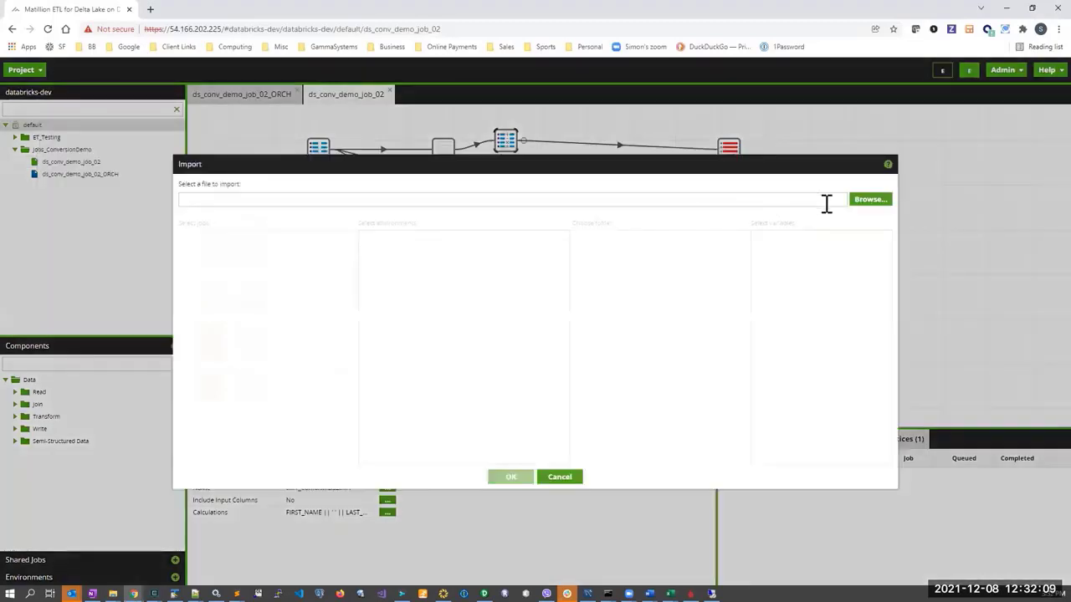
# Import matillion_20211208_153157.json and open the resulting m_employees_load job.
pyautogui.click(870, 199)
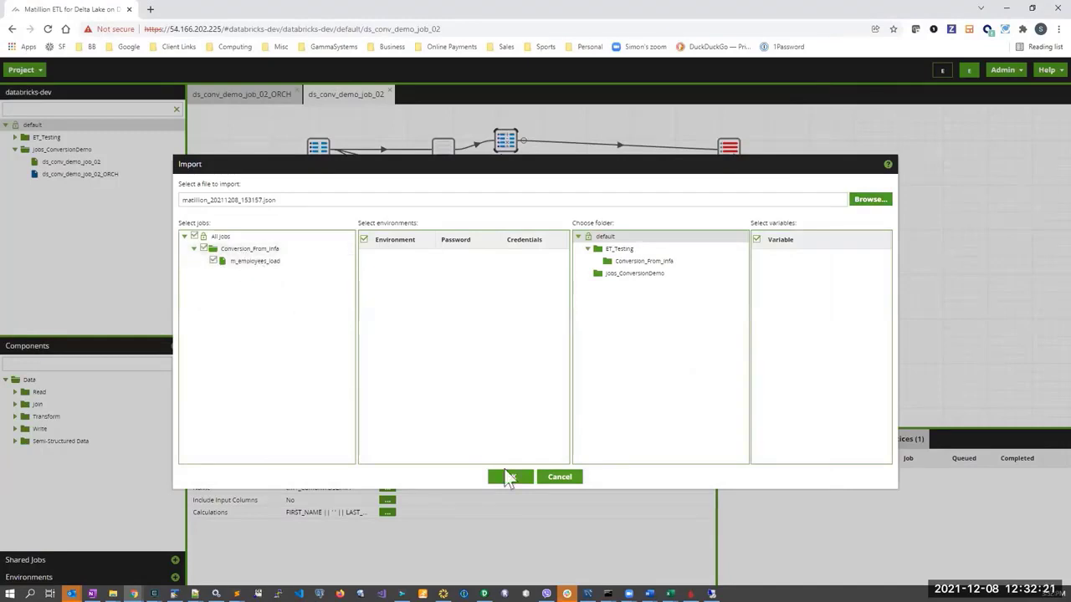
pyautogui.click(509, 477)
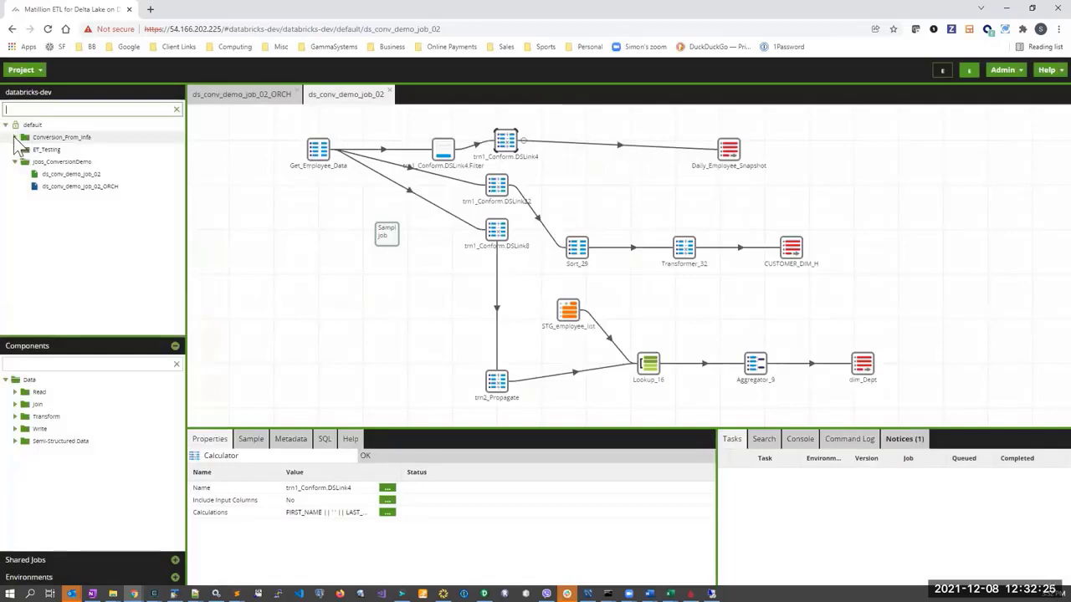
pyautogui.click(66, 149)
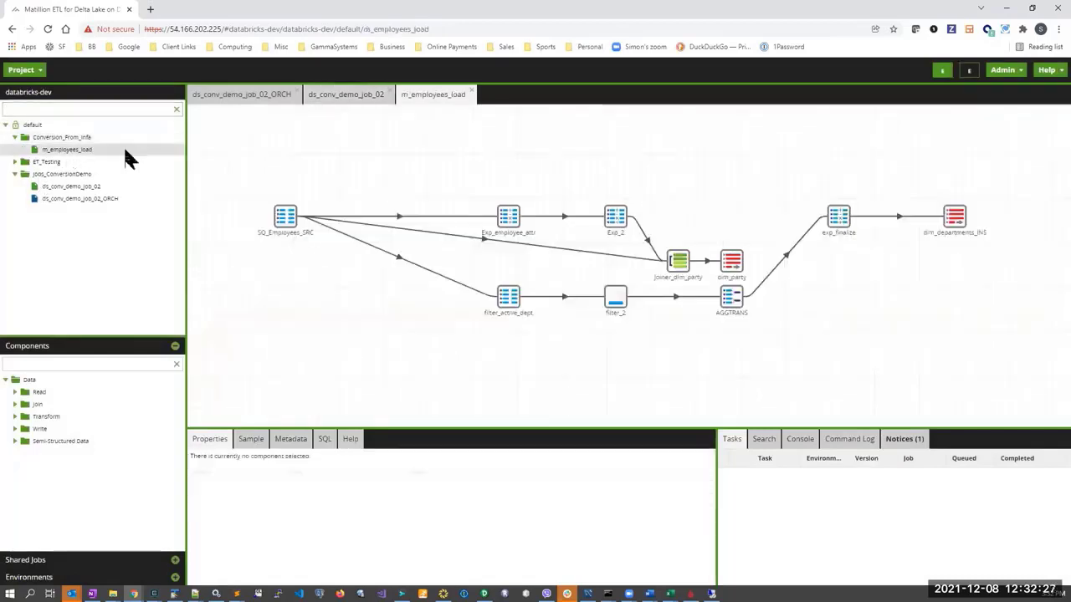
pyautogui.moveTo(54, 150)
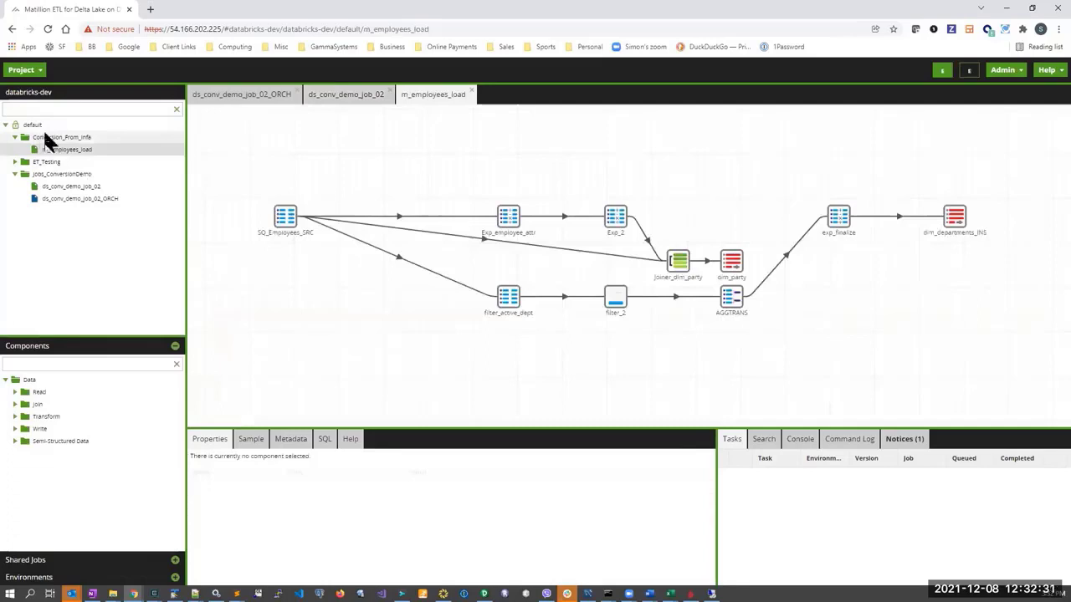
pyautogui.moveTo(349, 165)
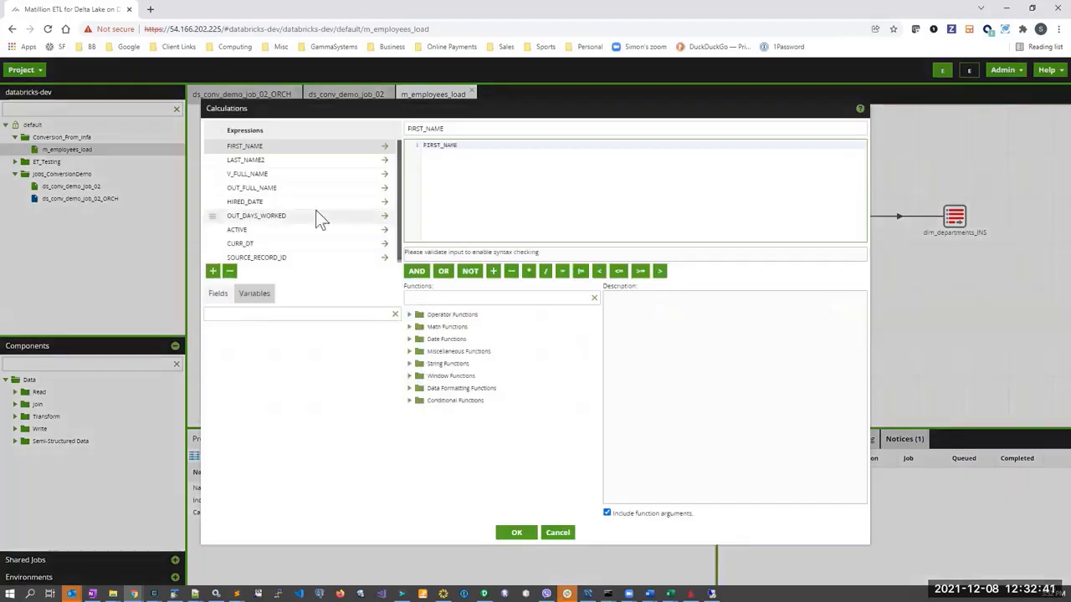
# Review the HIRED_DATE and OUT_DAYS_WORKED expressions, then close Calculations.
pyautogui.click(245, 202)
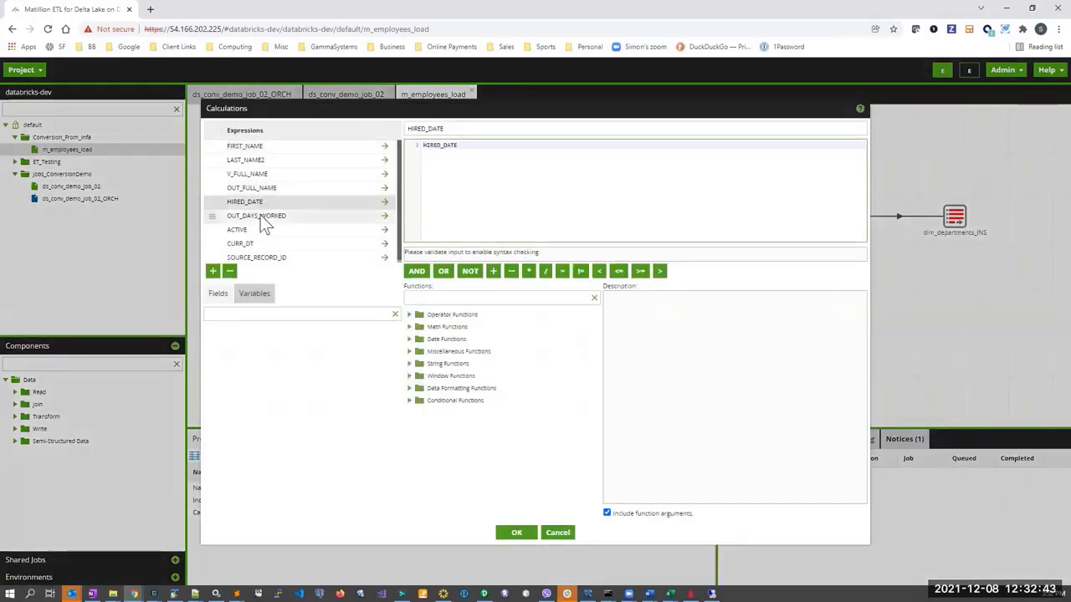
pyautogui.click(256, 216)
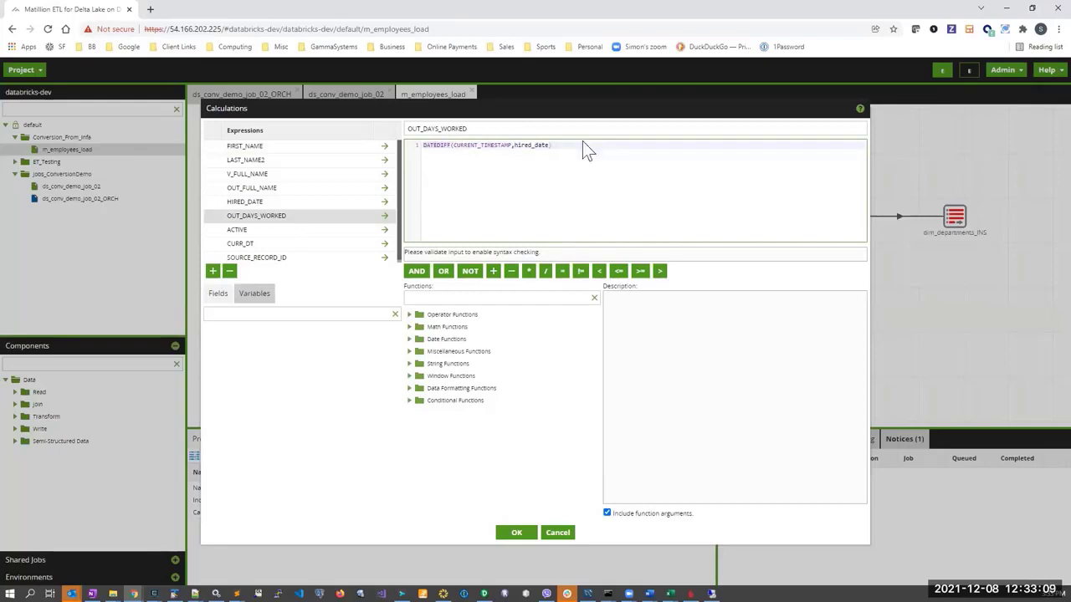
pyautogui.click(516, 532)
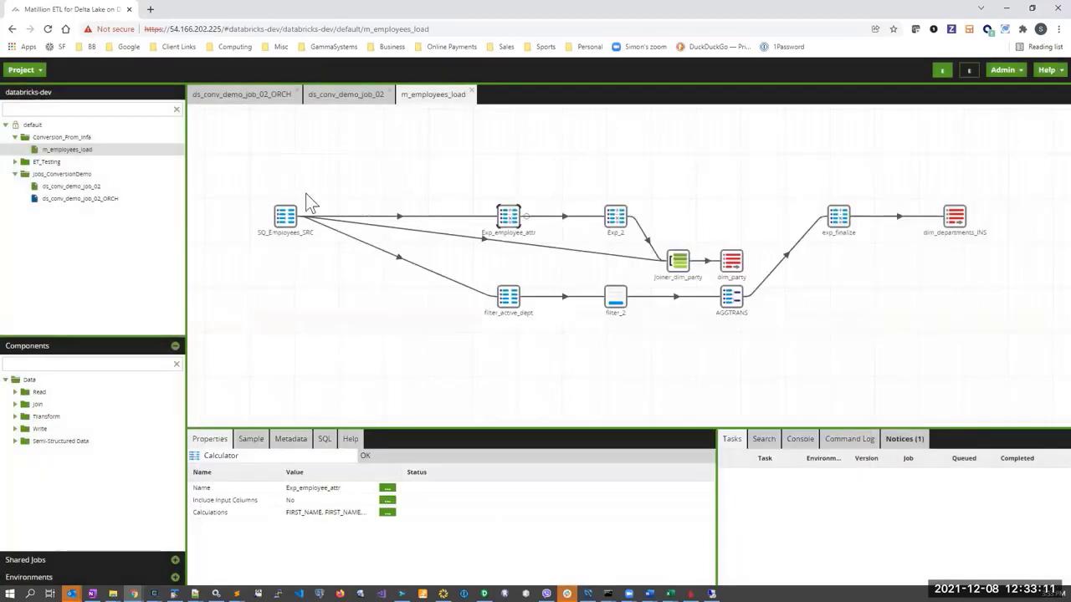
pyautogui.moveTo(313, 230)
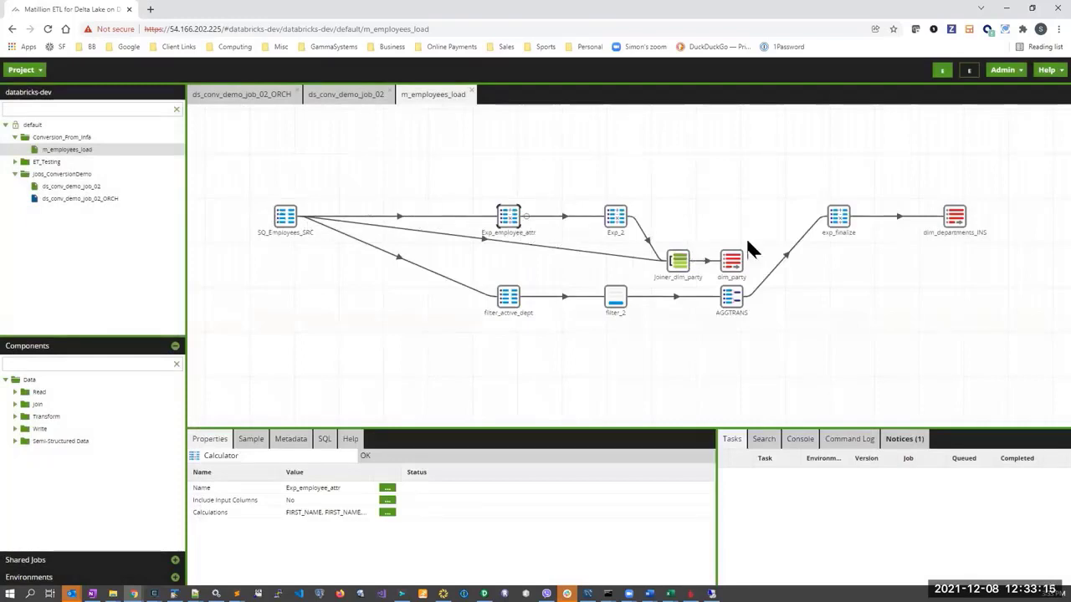
pyautogui.moveTo(617, 171)
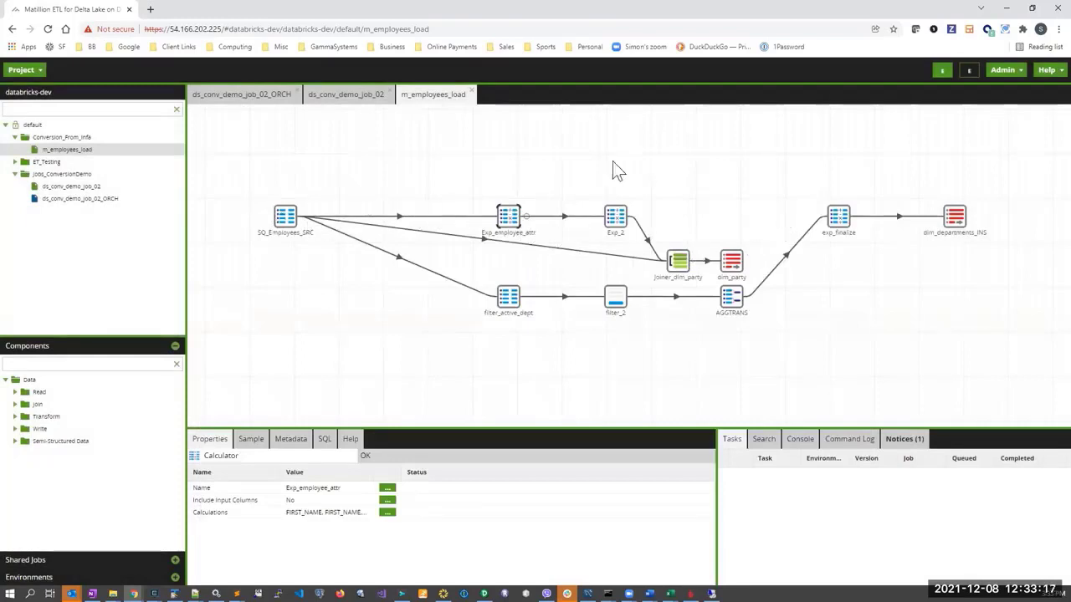